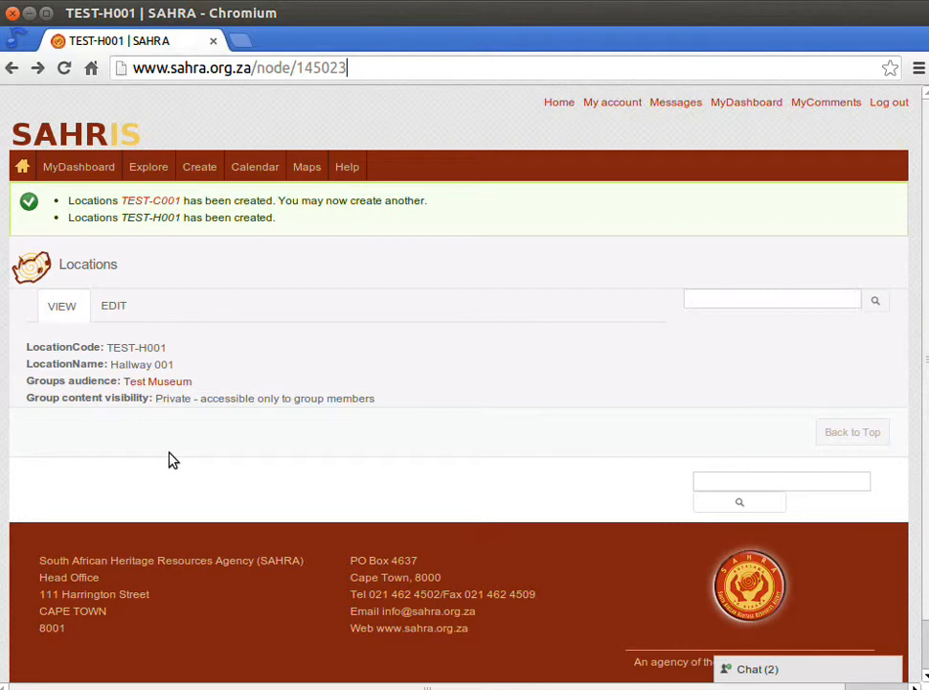
mouse_move(256, 332)
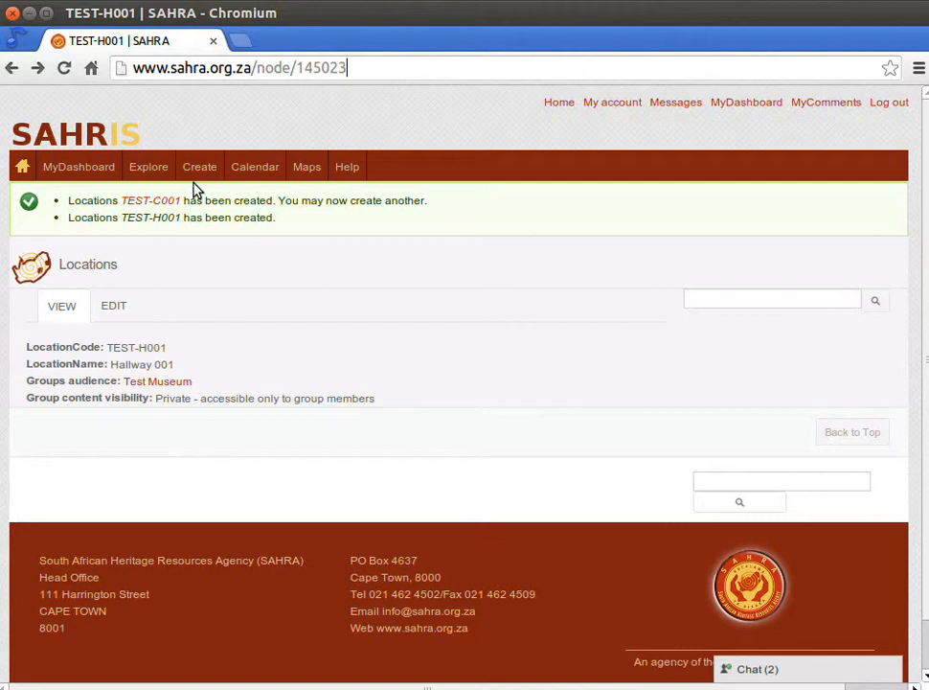
Start a new museum Objects record from the Create menu
click(199, 165)
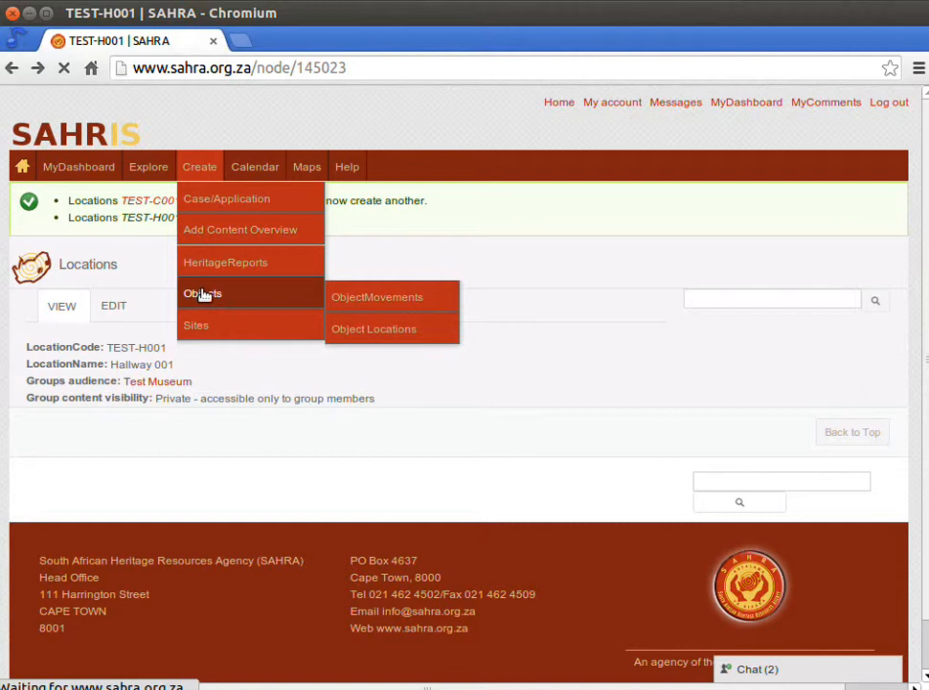
click(373, 329)
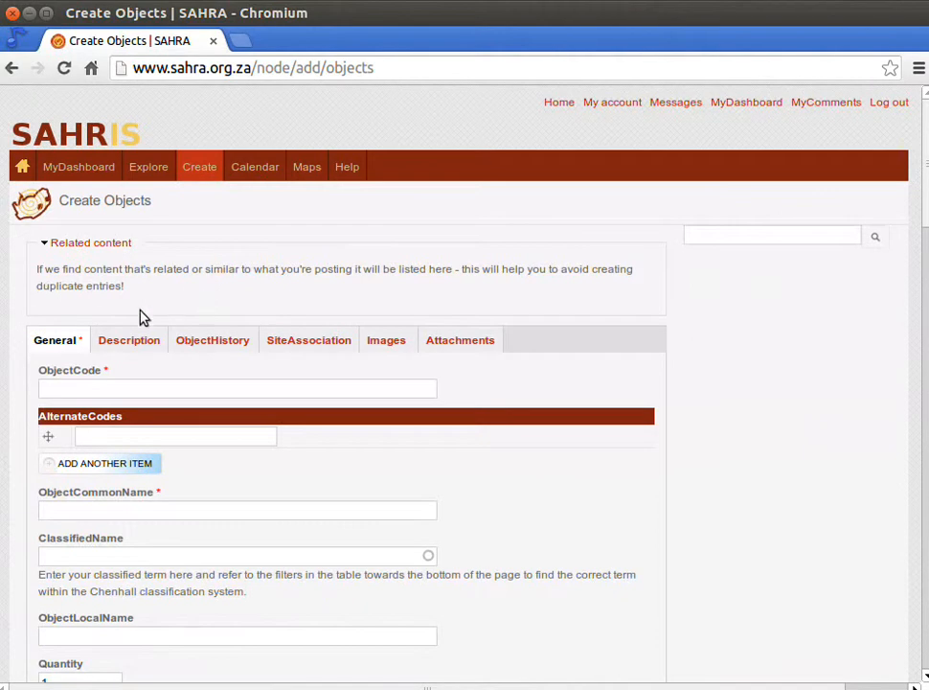
mouse_move(69, 289)
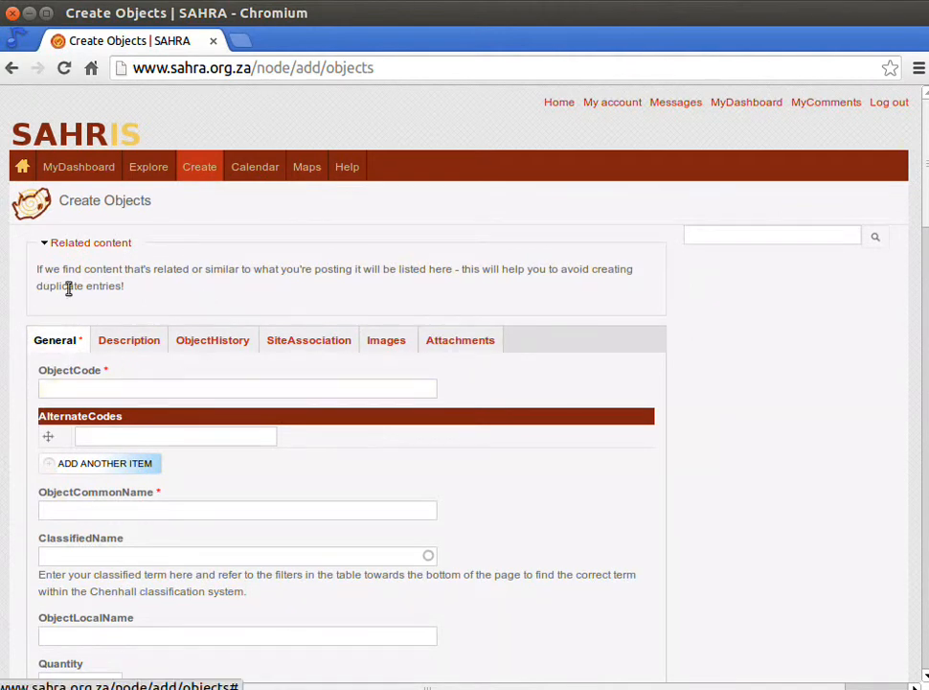
mouse_move(210, 341)
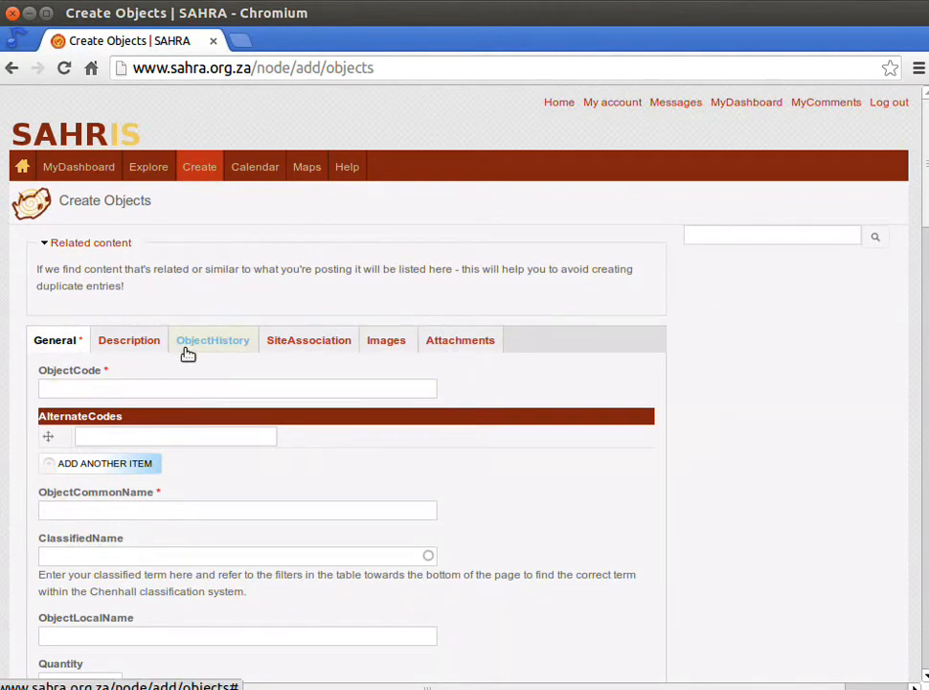
click(387, 341)
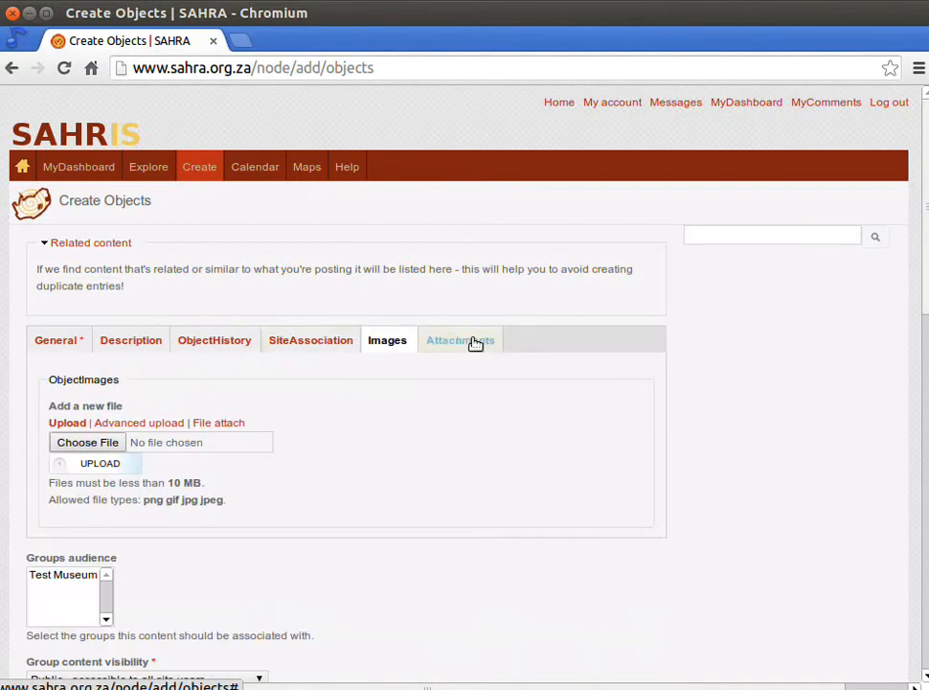
click(53, 341)
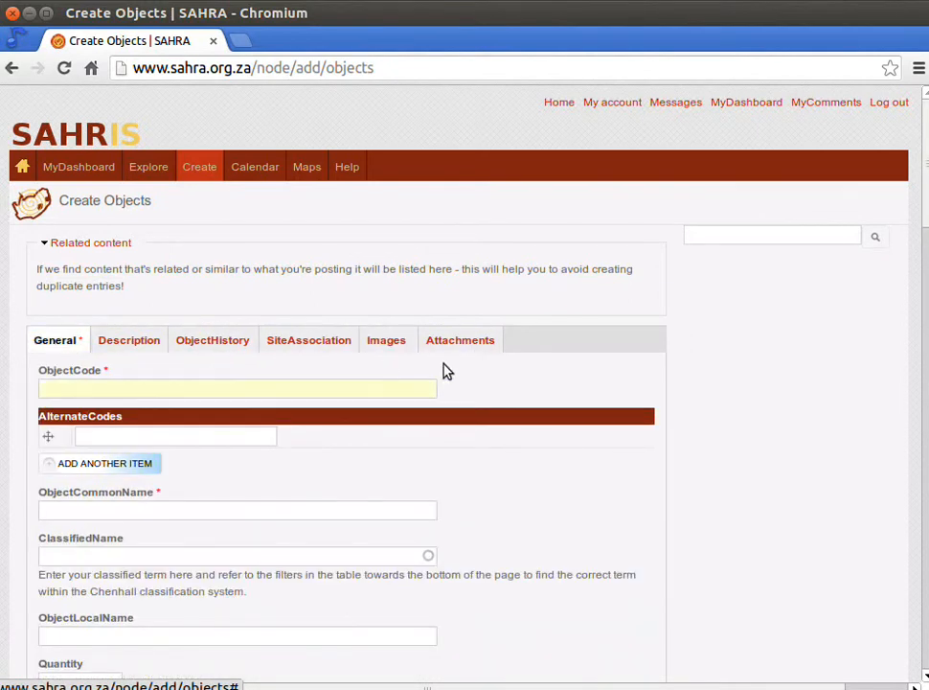
scroll(down, 3)
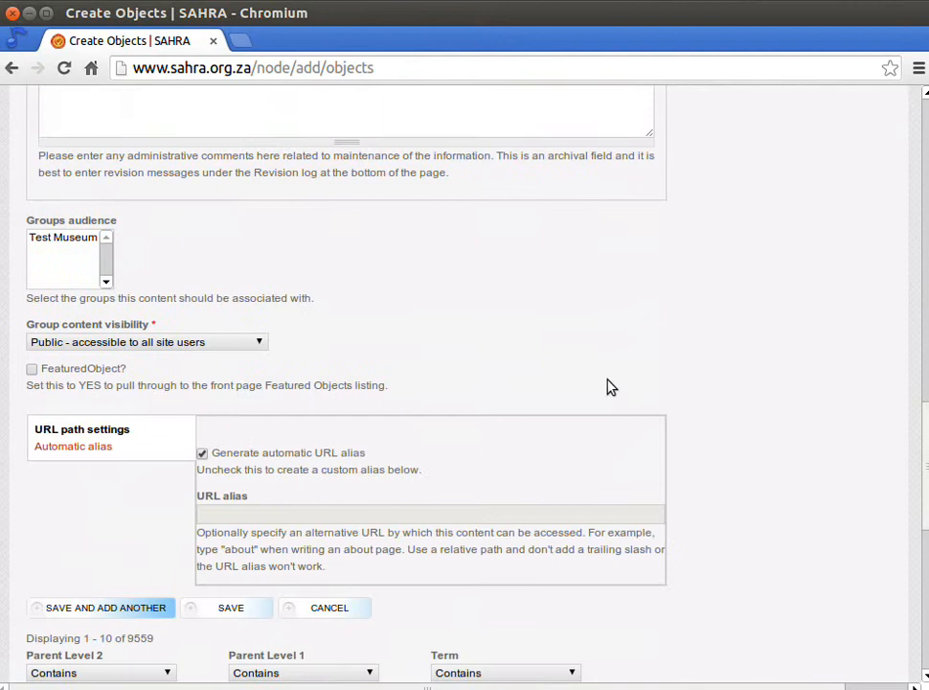
scroll(down, 3)
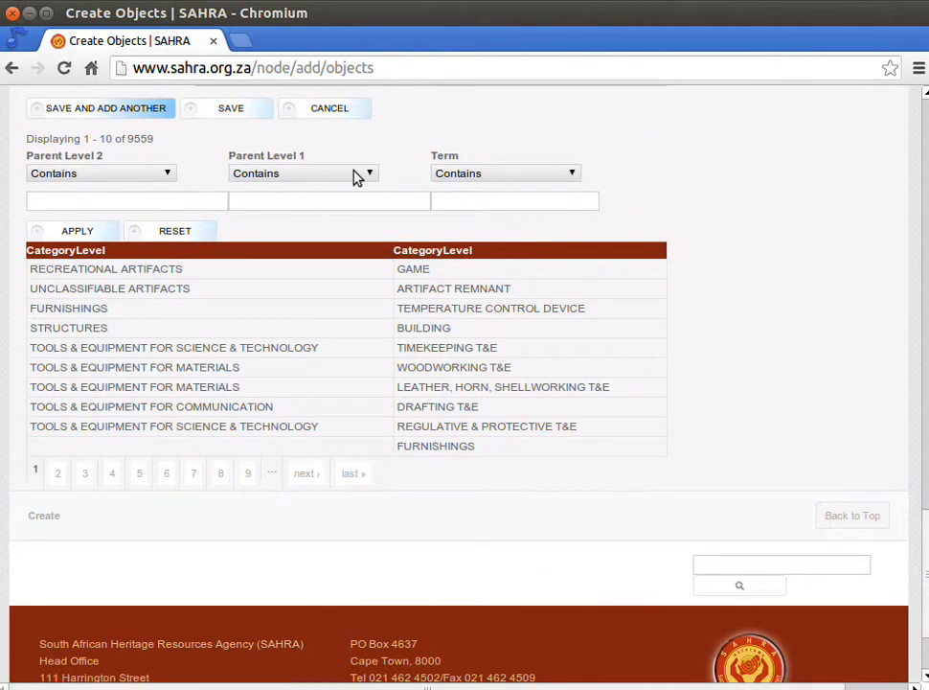
mouse_move(80, 173)
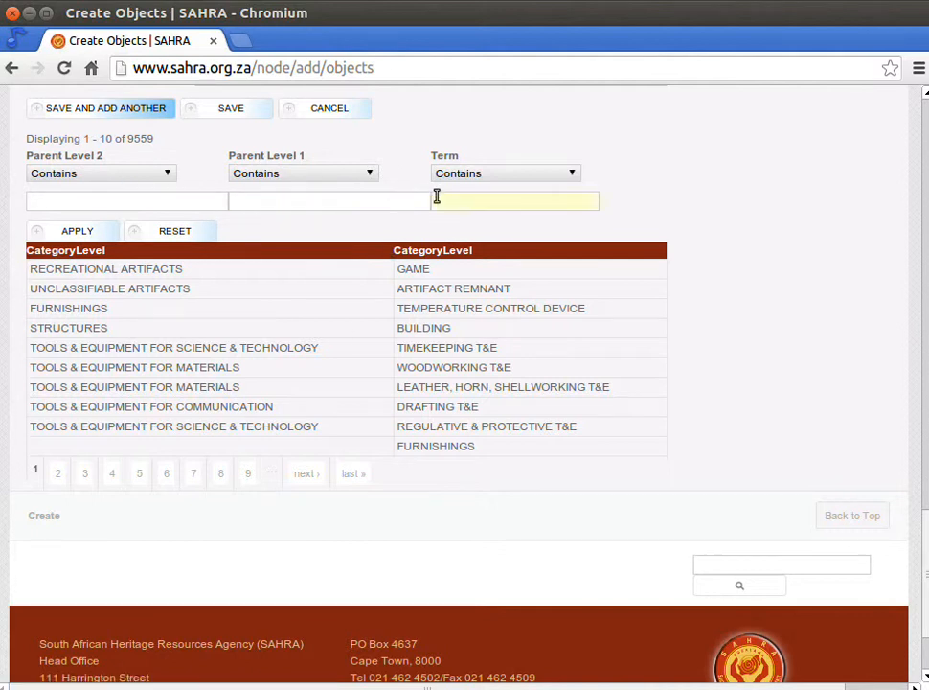
click(127, 201)
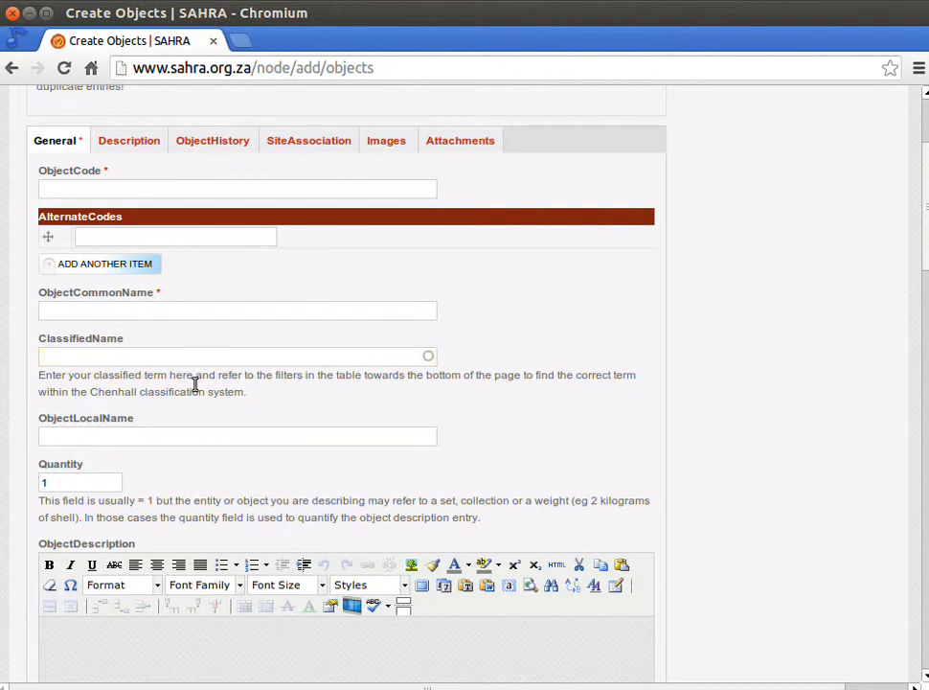
click(235, 355)
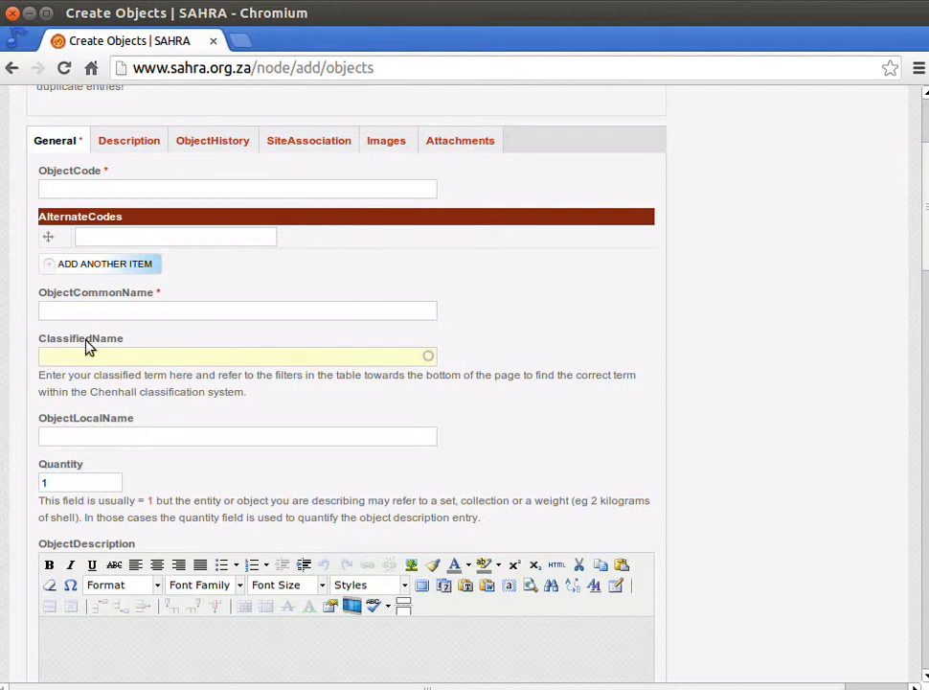
double_click(81, 337)
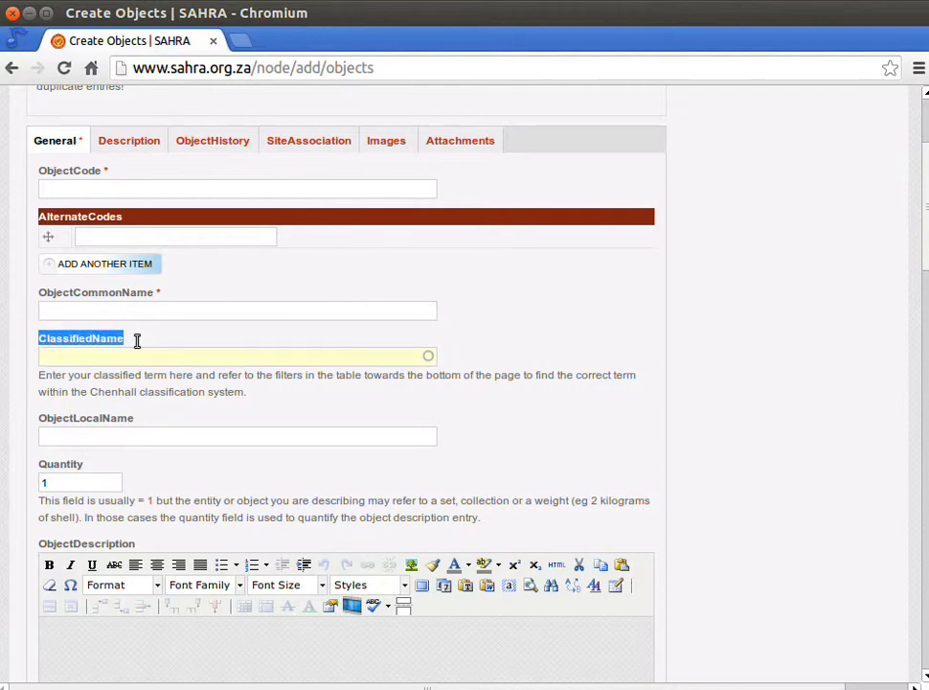
click(230, 354)
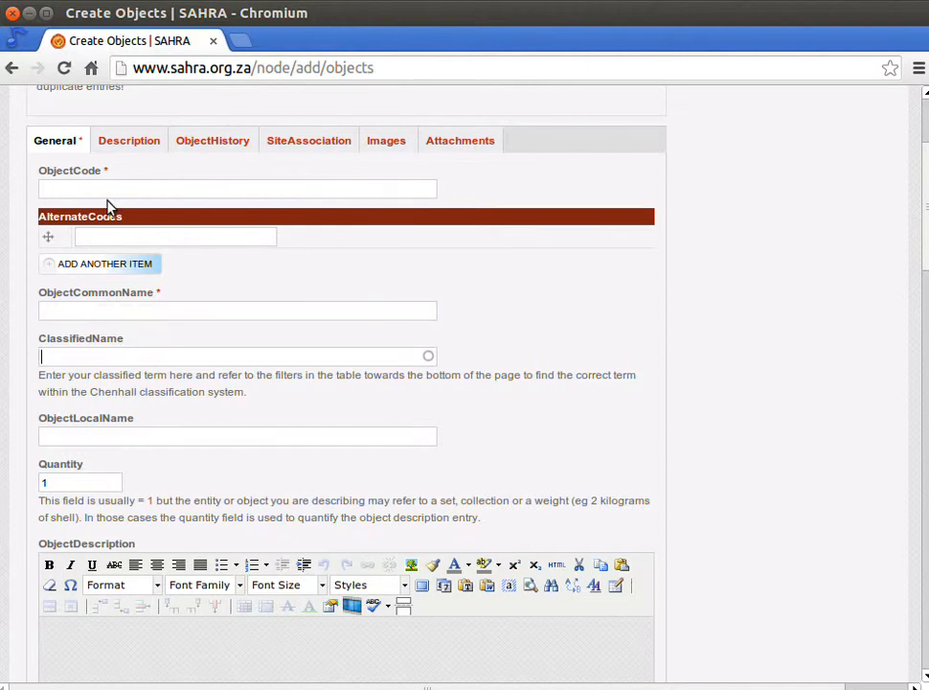
Enter object code TM001, dismissing the autocomplete suggestions, and move to the common name
click(236, 187)
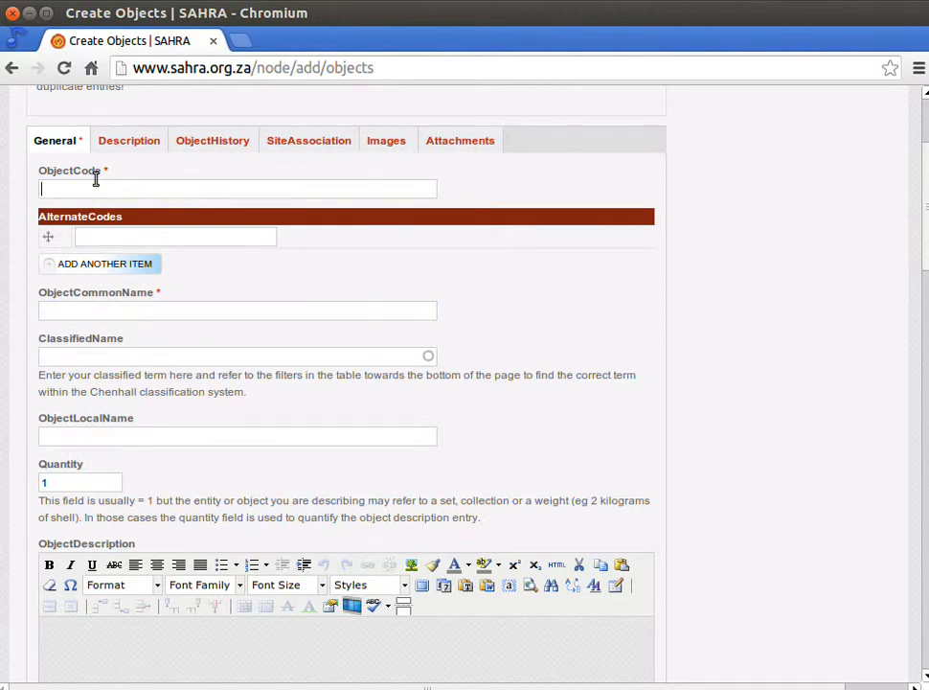
text(T)
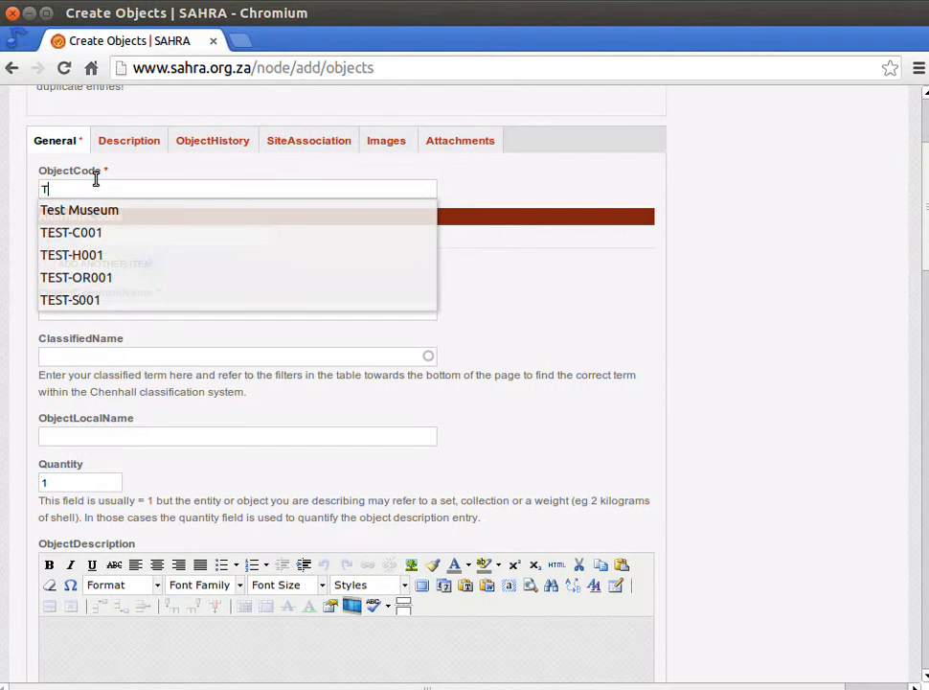
text(M0)
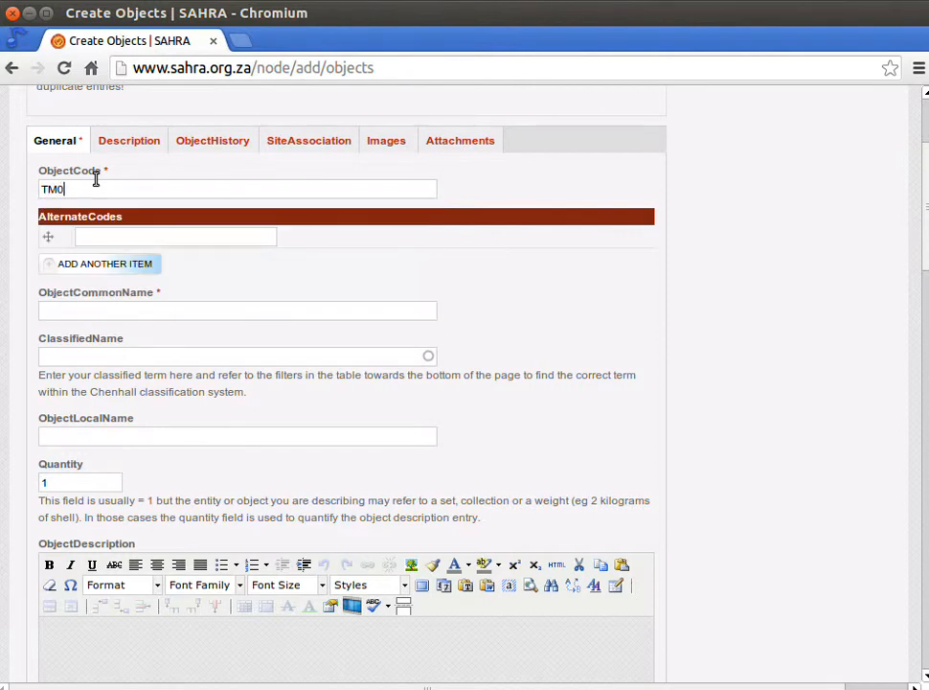
text(01)
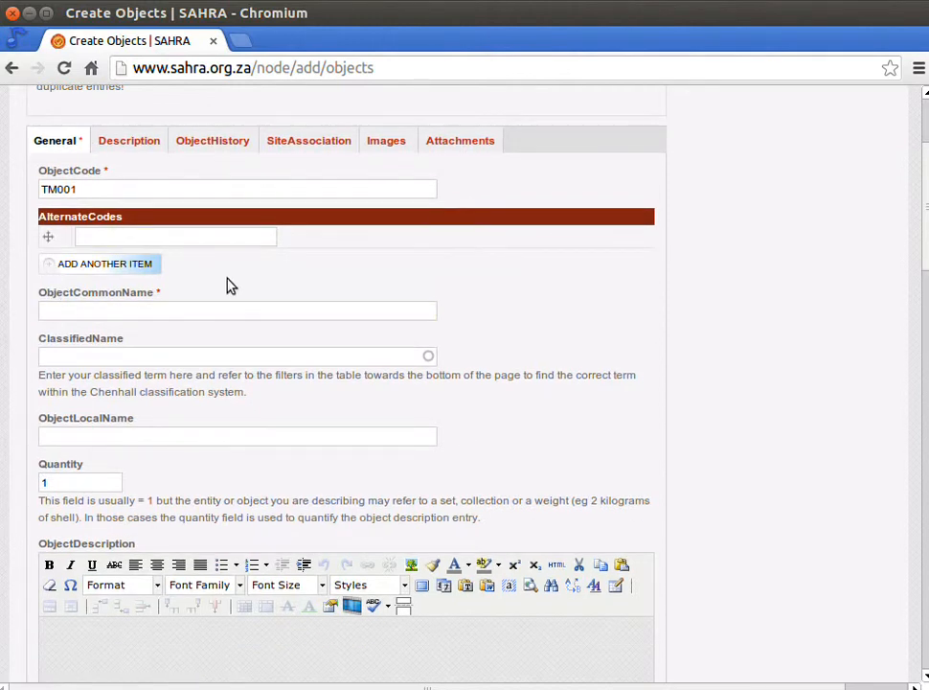
click(176, 237)
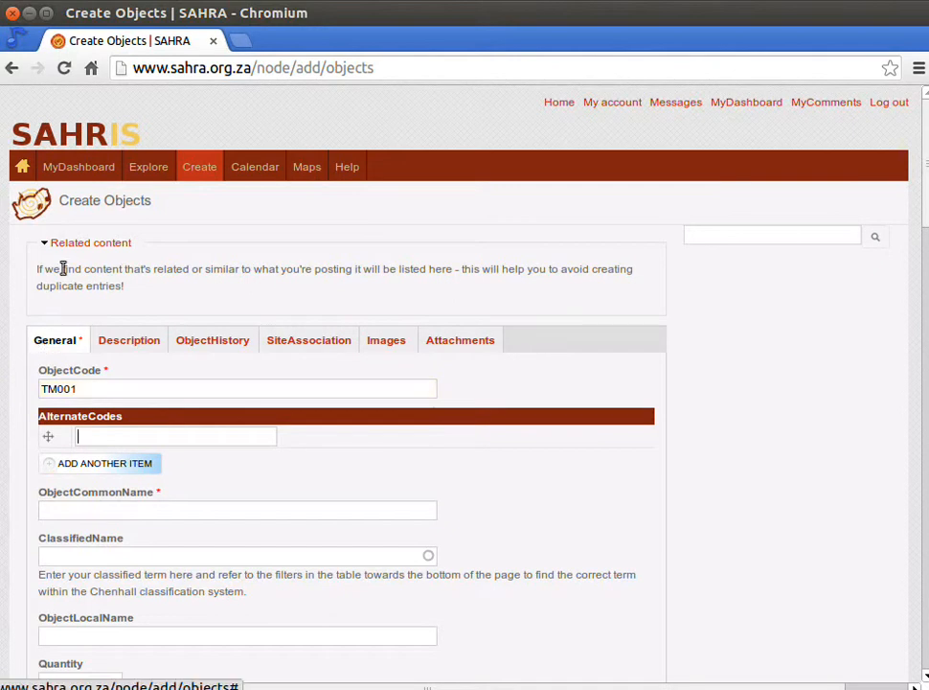
mouse_move(100, 402)
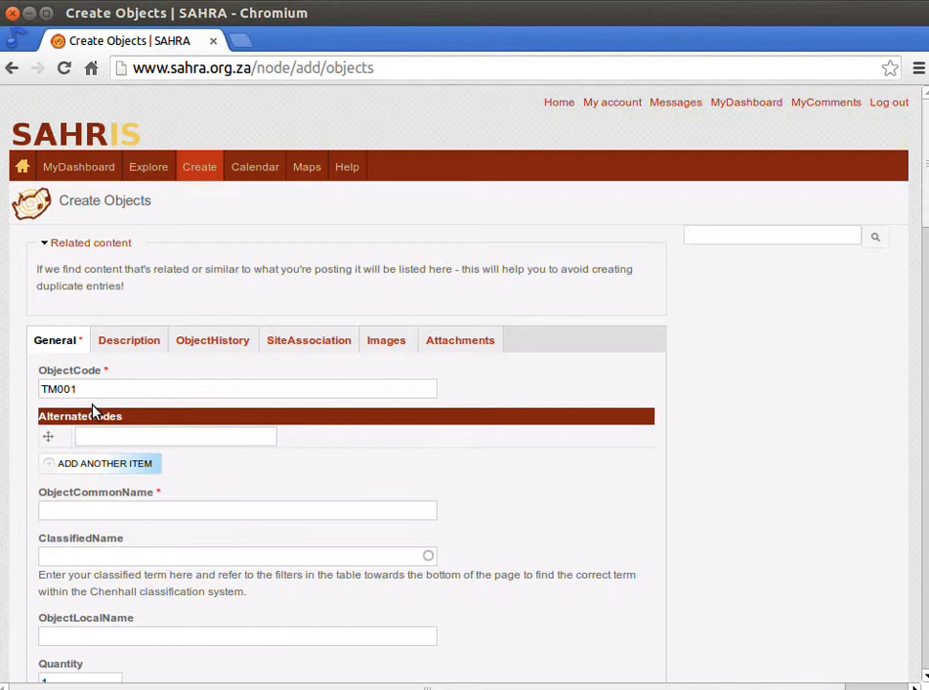
click(173, 437)
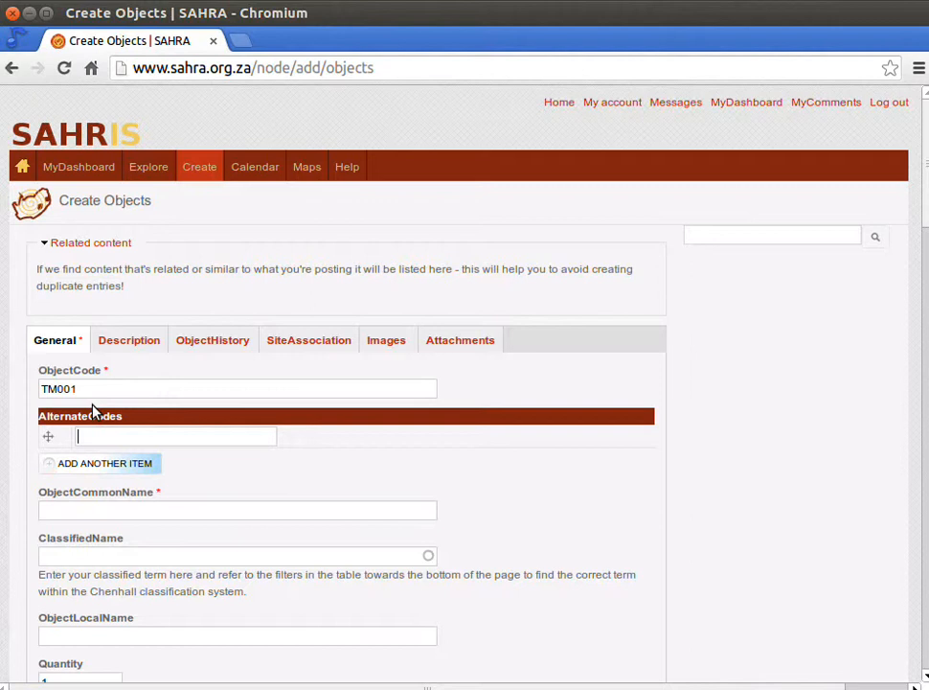
click(238, 387)
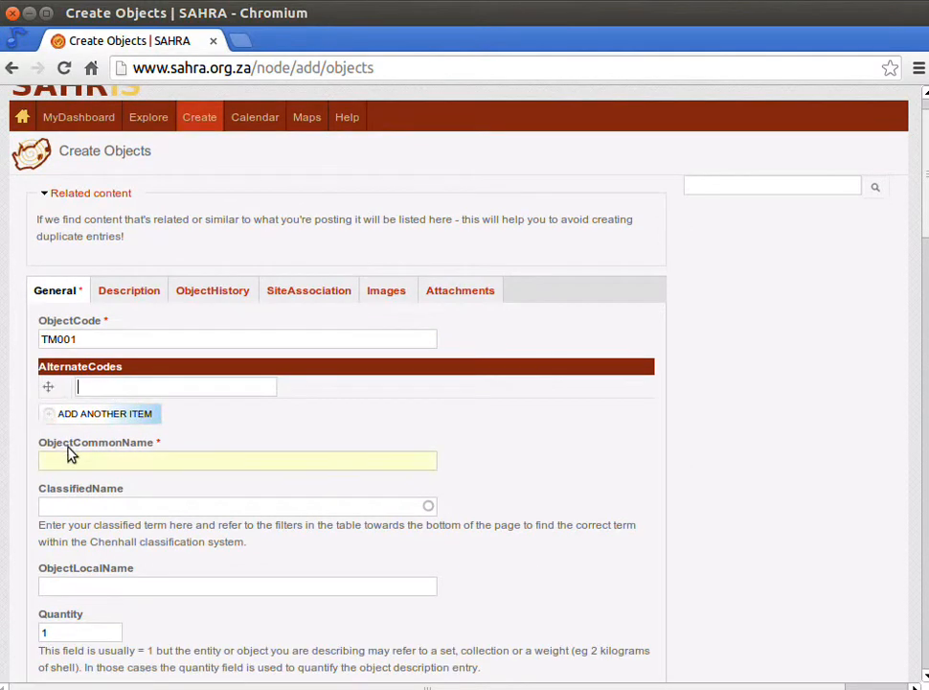
click(176, 387)
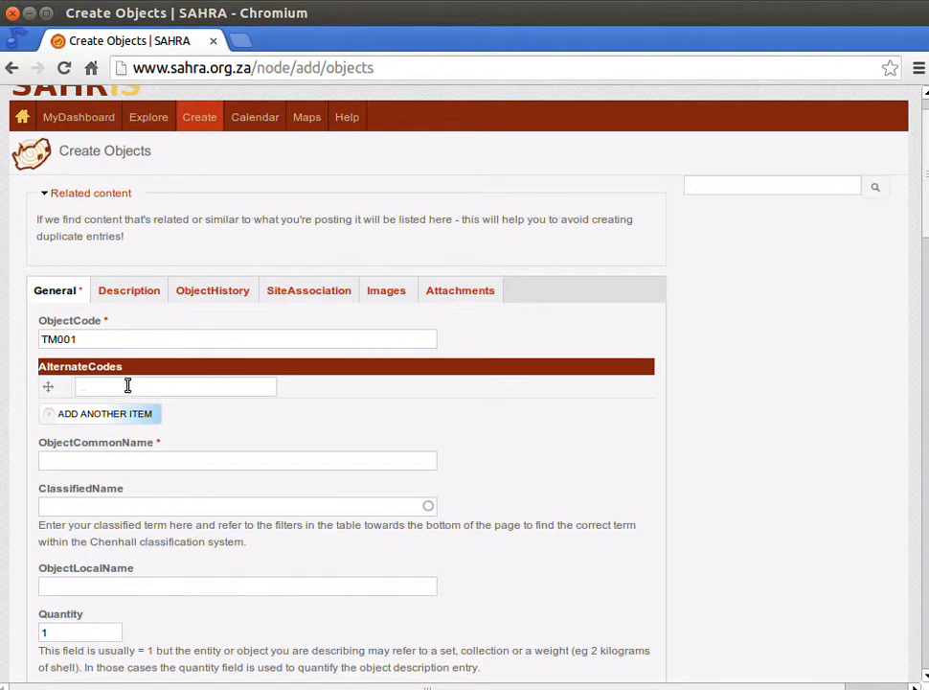
scroll(down, 3)
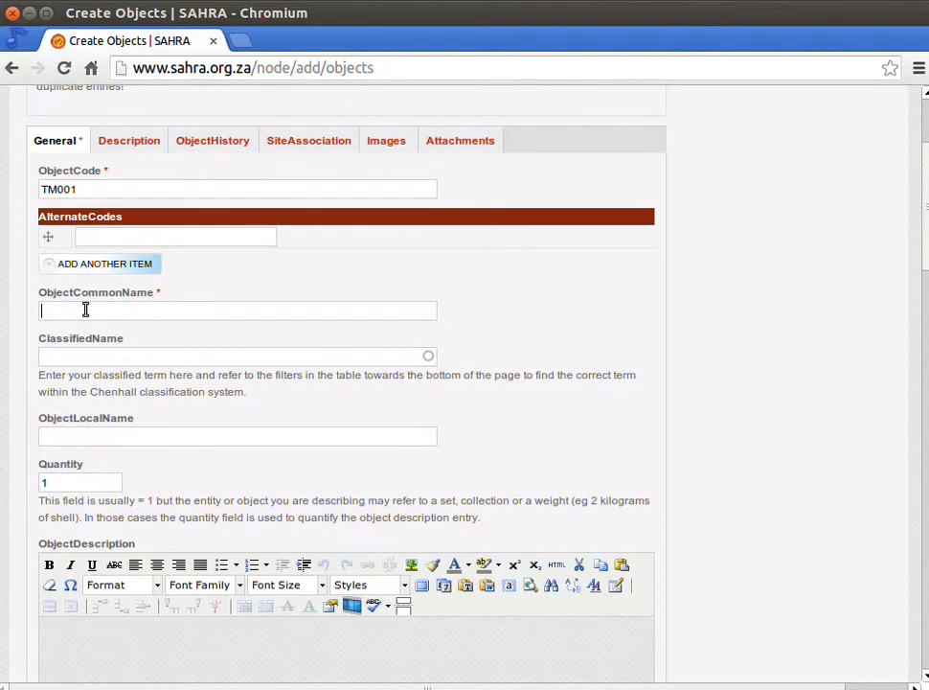
text(Simphiwe's hi)
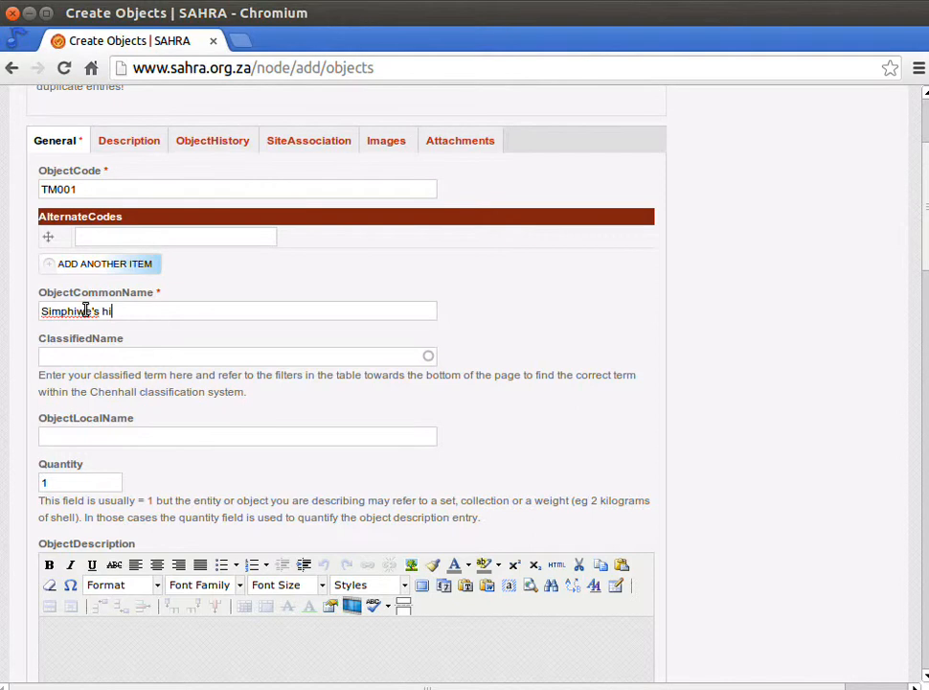
text(gh chair)
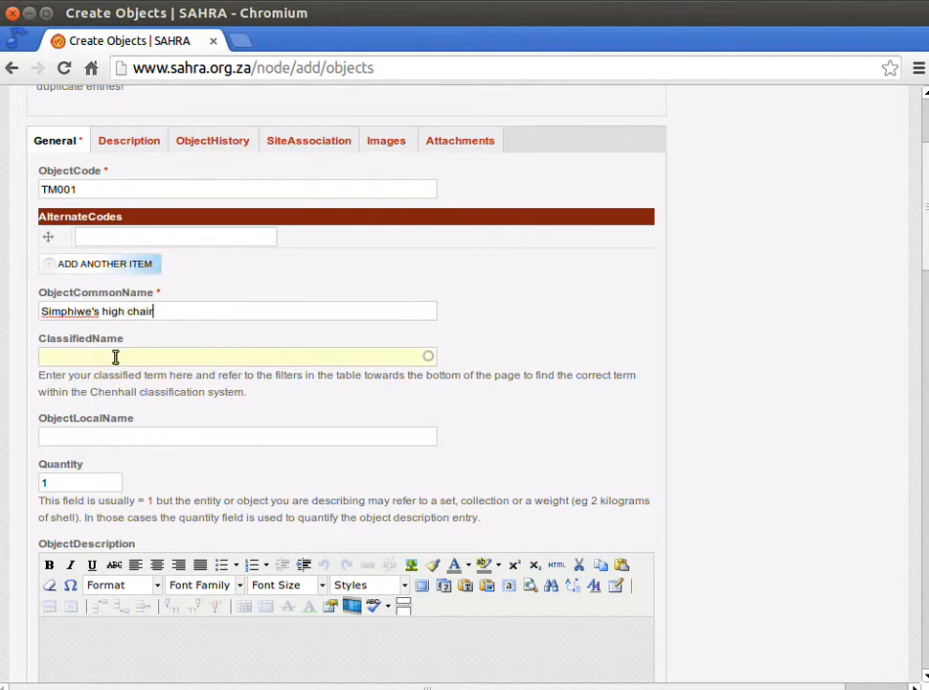
Try 'chair high' in the ClassifiedName autocomplete without choosing a suggestion
scroll(down, 3)
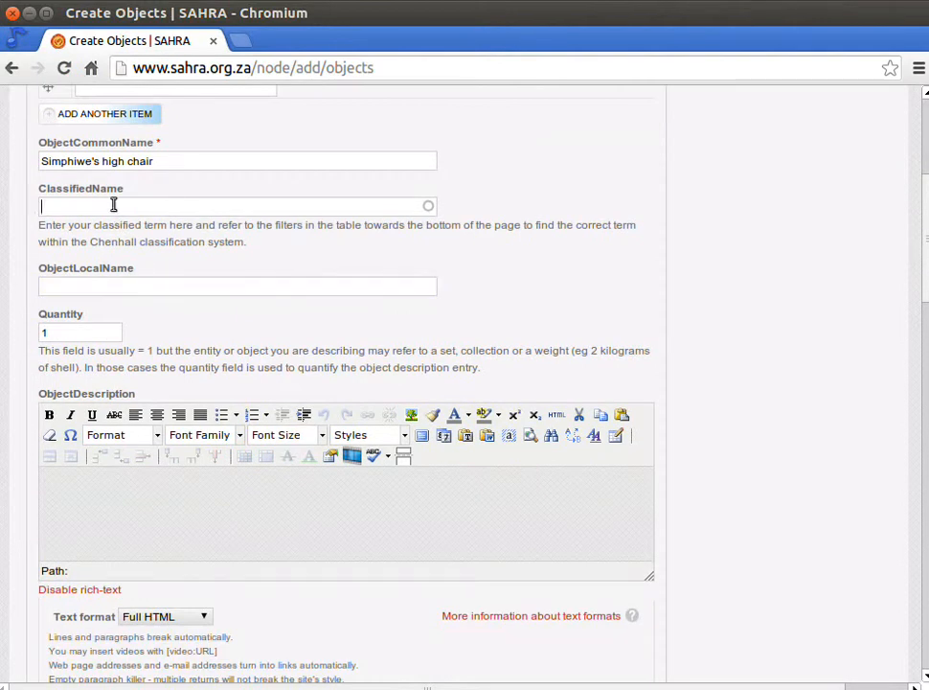
text(chair)
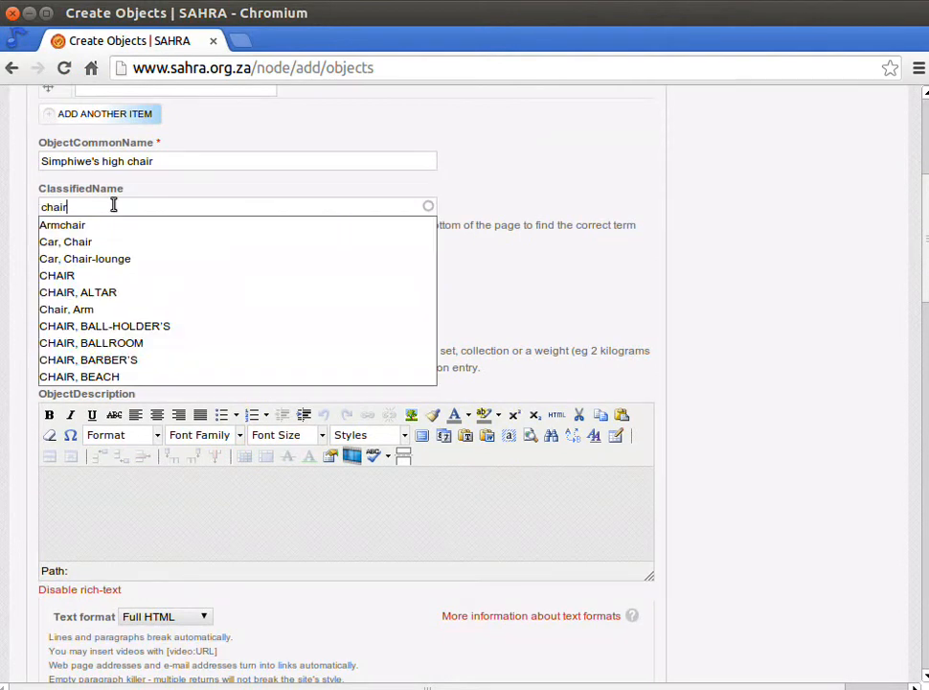
mouse_move(66, 241)
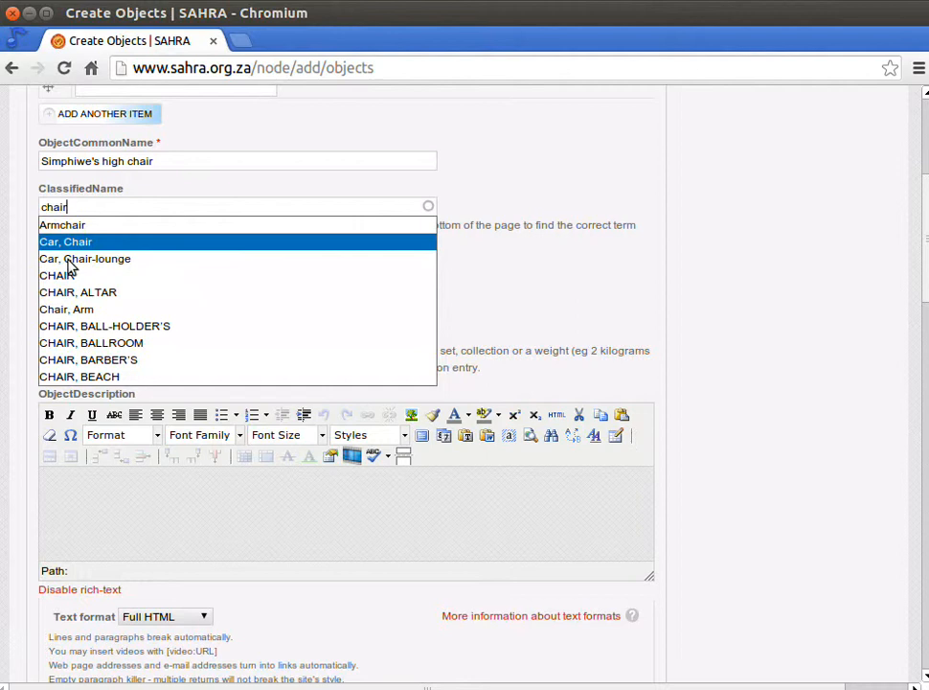
mouse_move(61, 224)
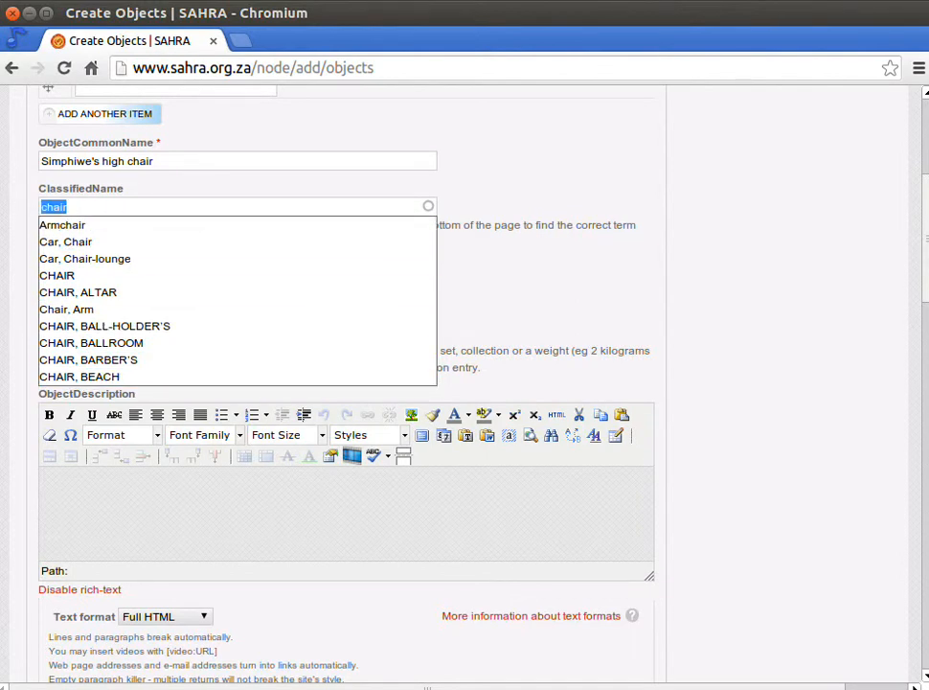
text(hi)
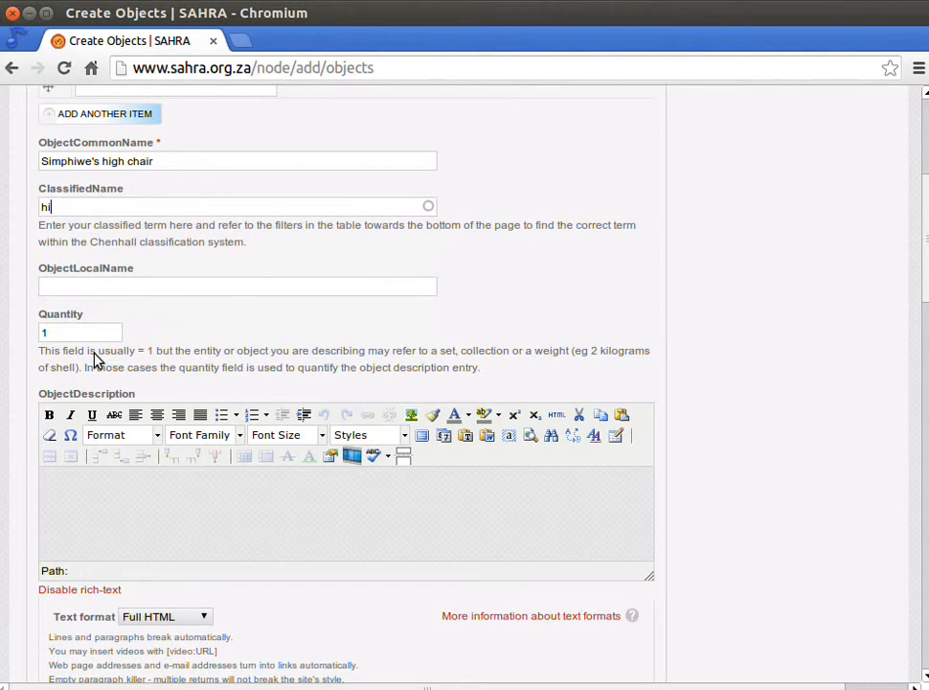
text(gh)
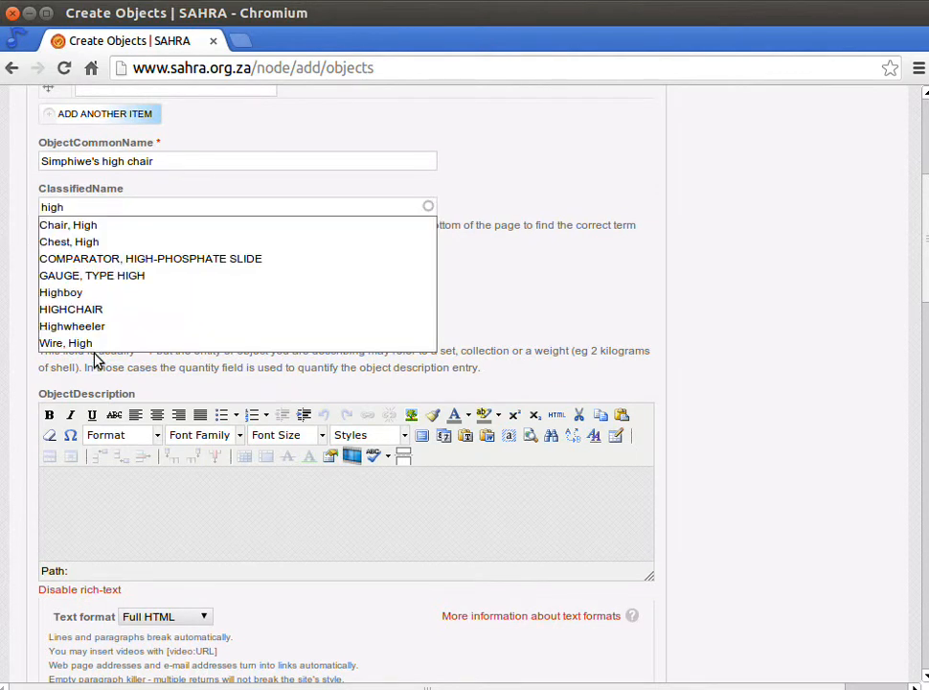
click(71, 308)
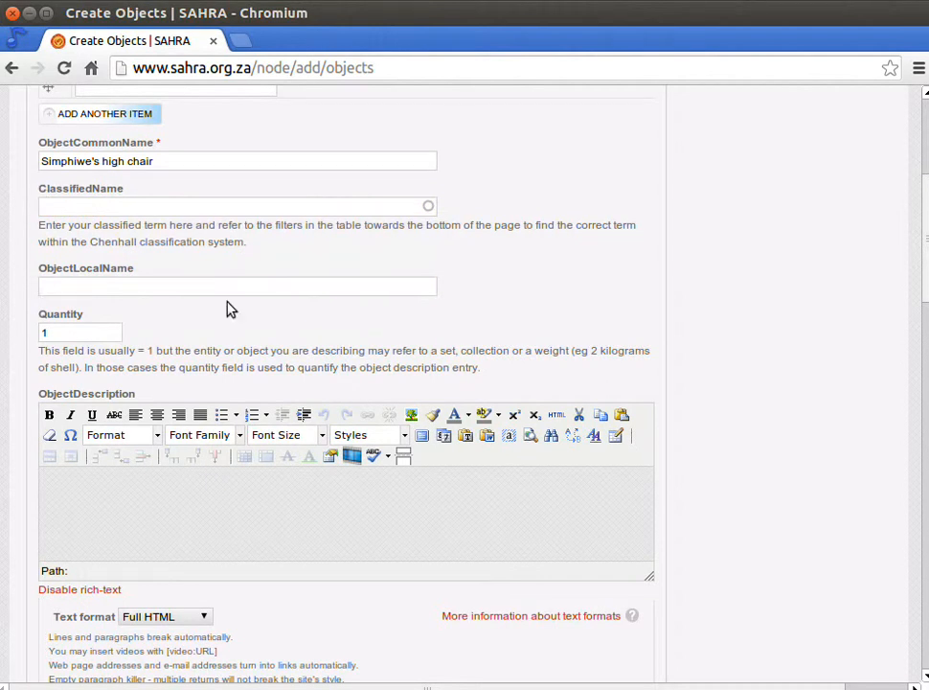
Filter the Chenhall classification table to FURNISHINGS, FURNITURE and CHAIR, listing 41 chair terms
scroll(down, 3)
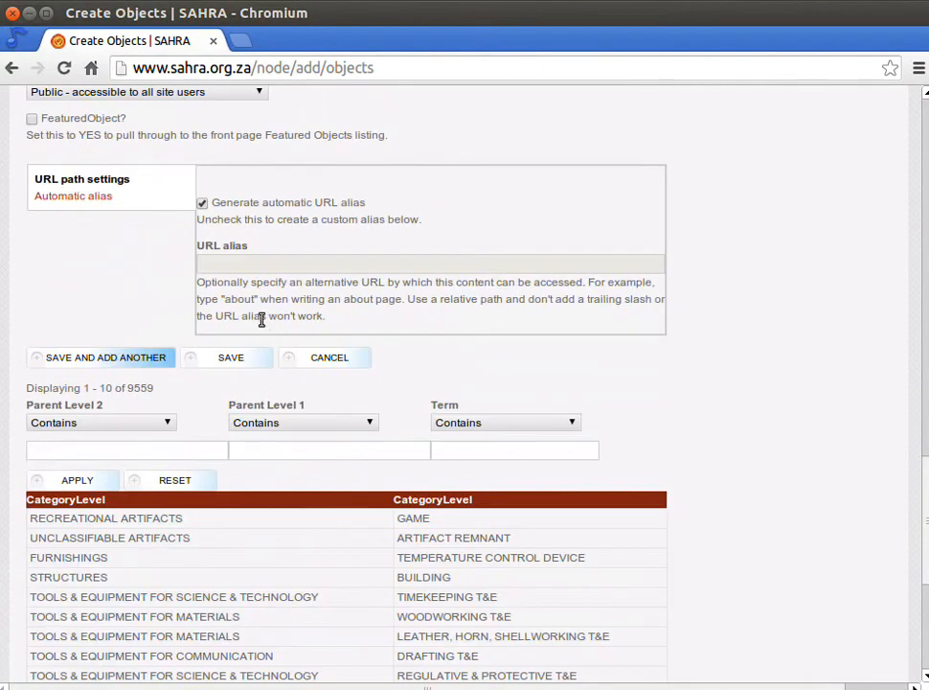
scroll(down, 3)
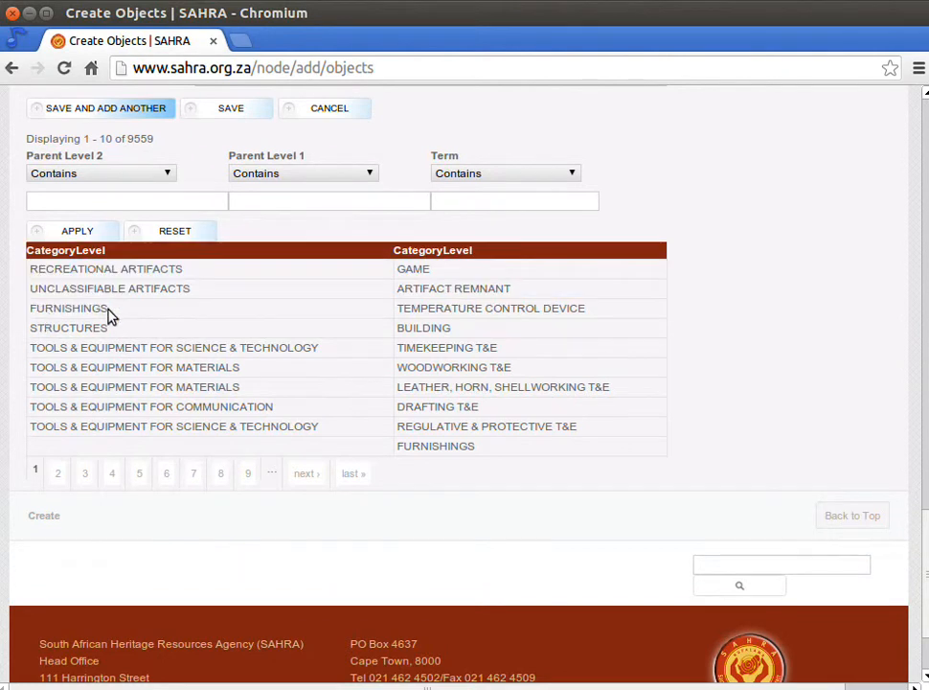
double_click(69, 306)
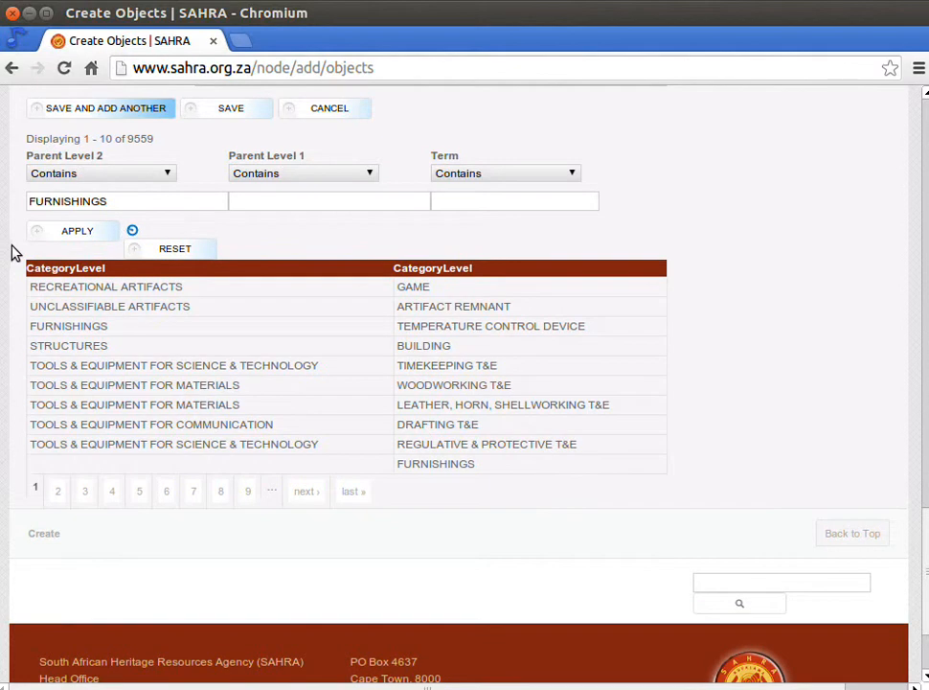
click(77, 230)
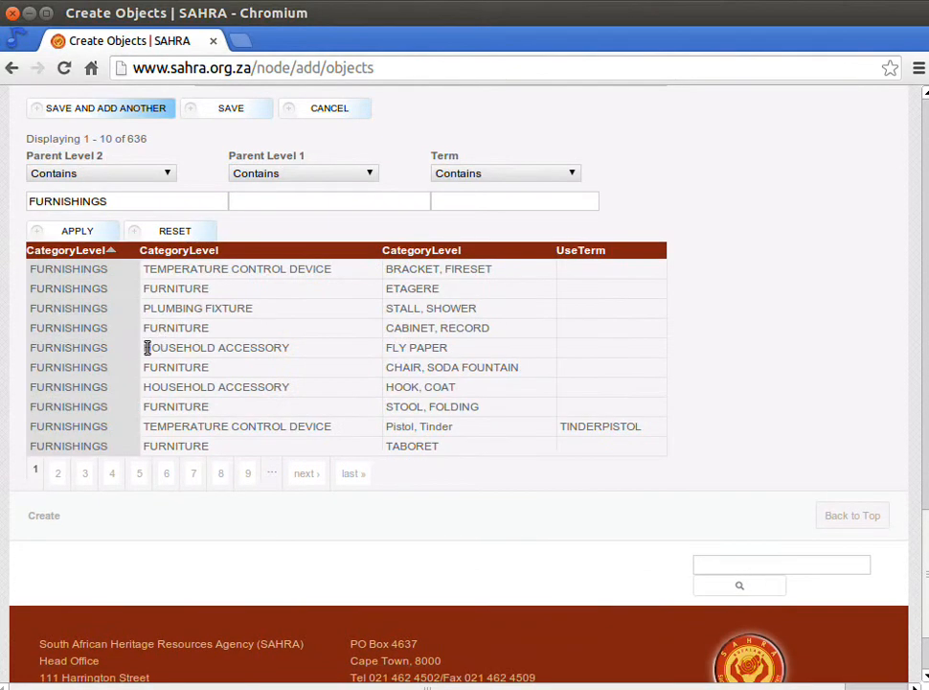
double_click(176, 328)
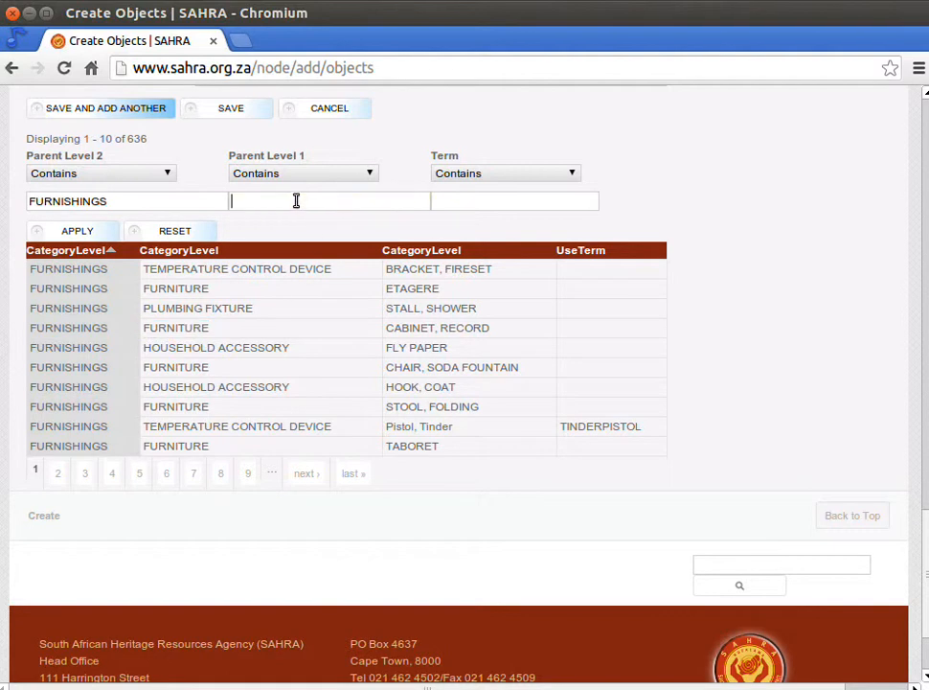
text(FURNITURE)
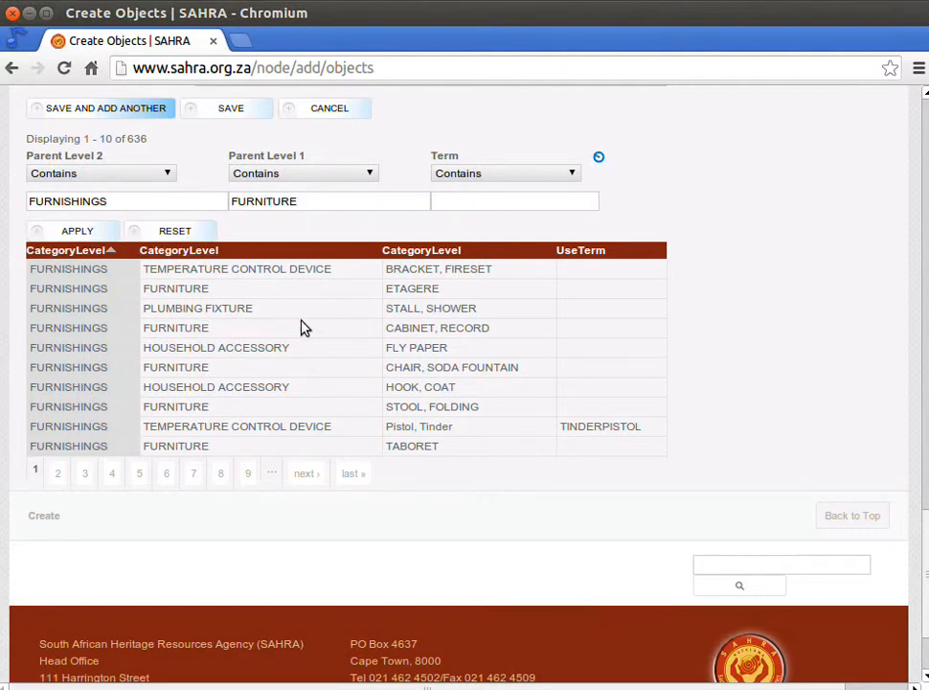
click(77, 230)
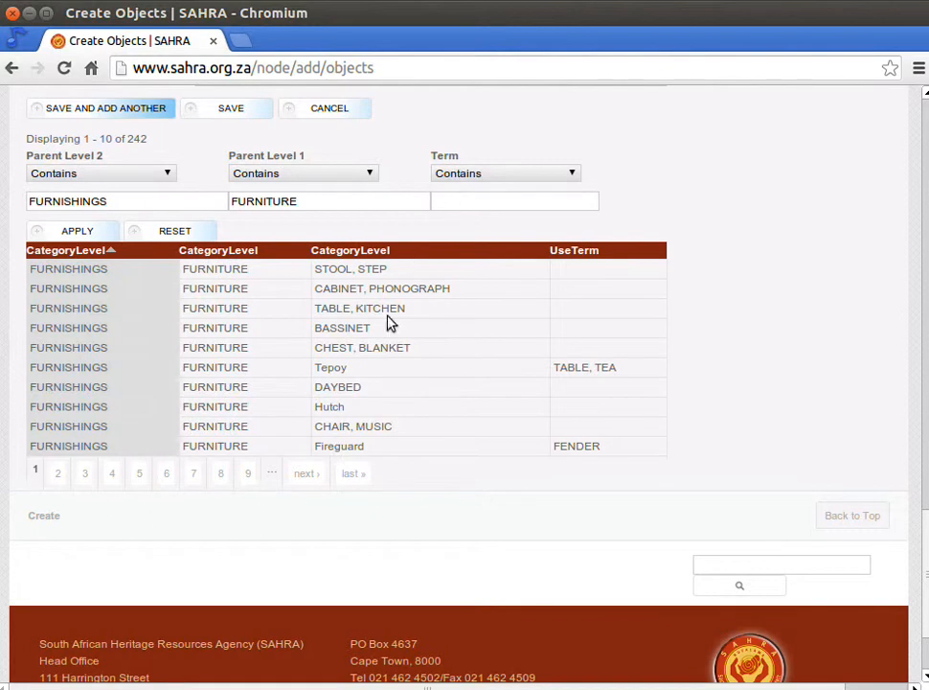
text(CHAIR)
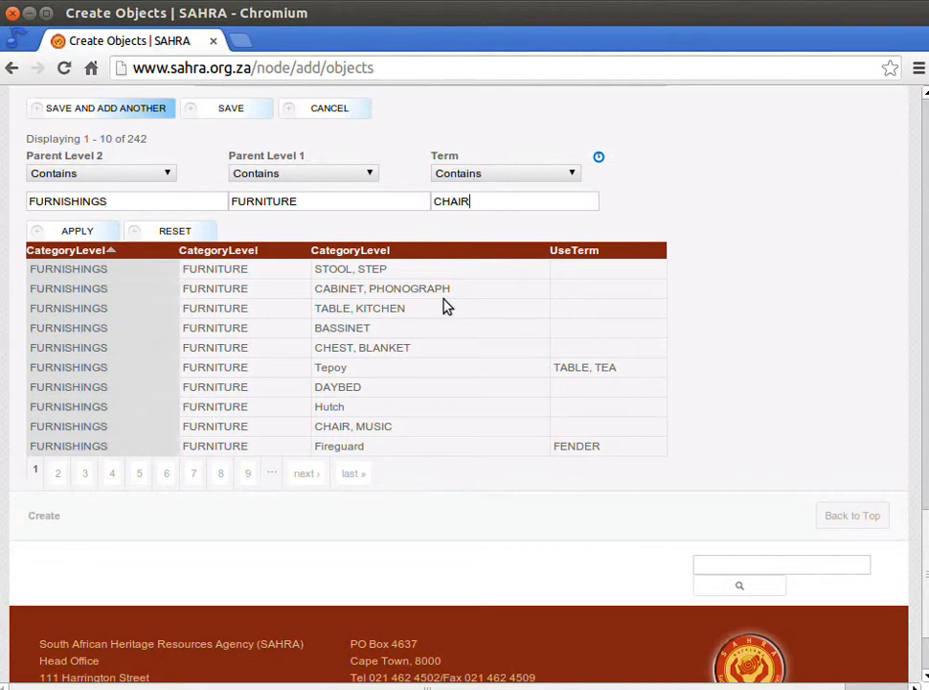
click(77, 230)
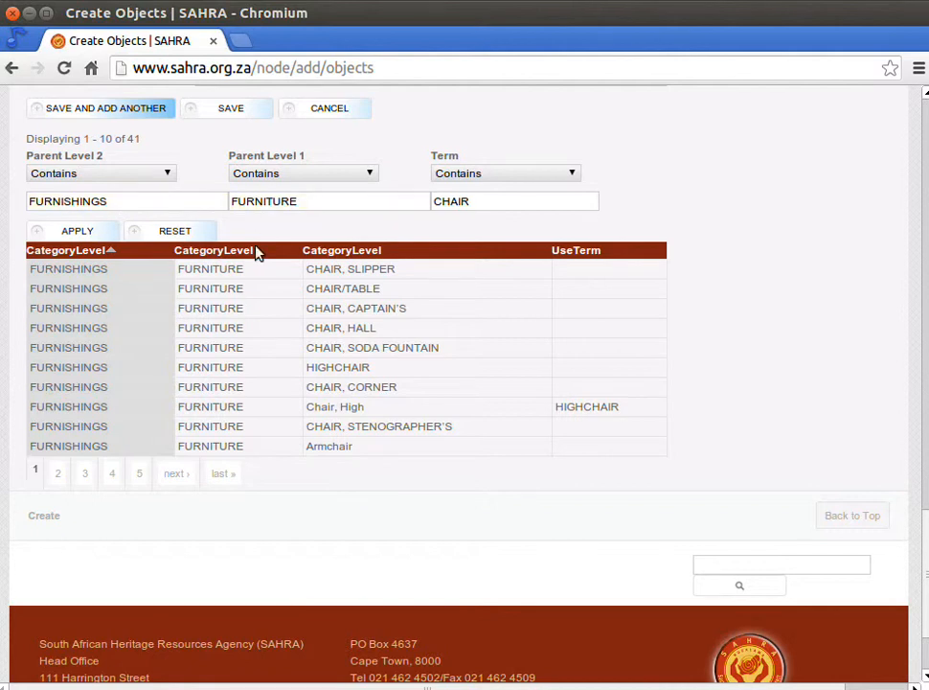
mouse_move(50, 279)
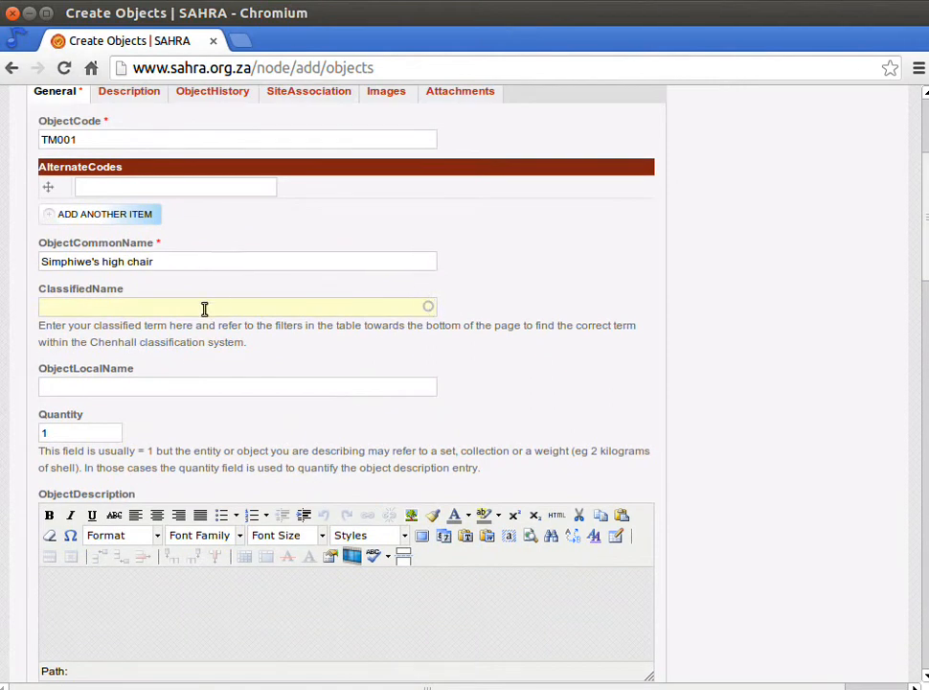
Set the classified name to HIGHCHAIR via the 'highc' autocomplete
click(237, 307)
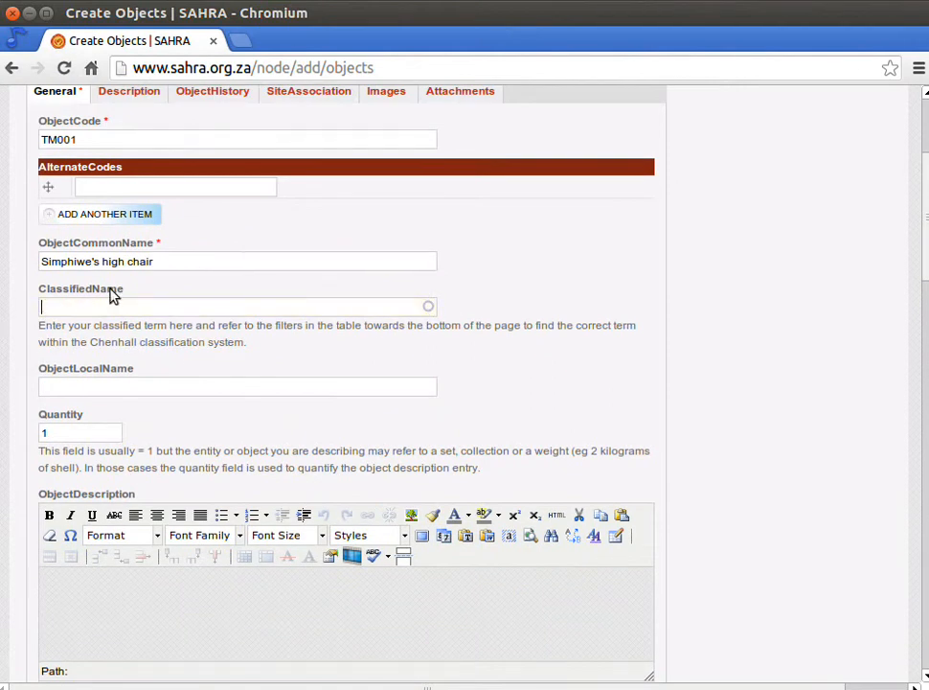
text(highc)
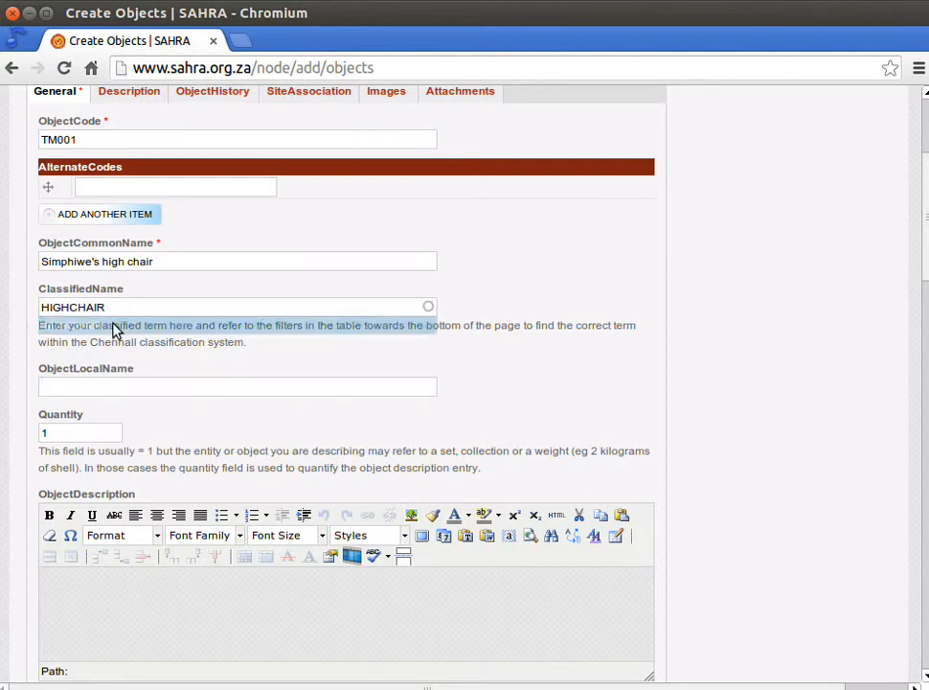
click(133, 306)
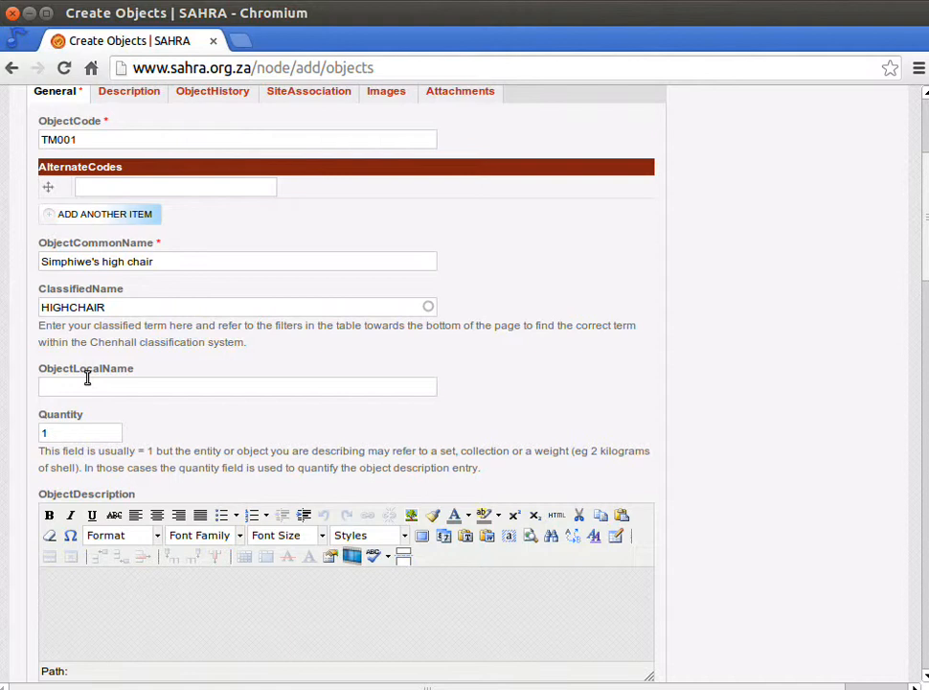
Enter the local name 'Montagu blue high chair'
click(237, 387)
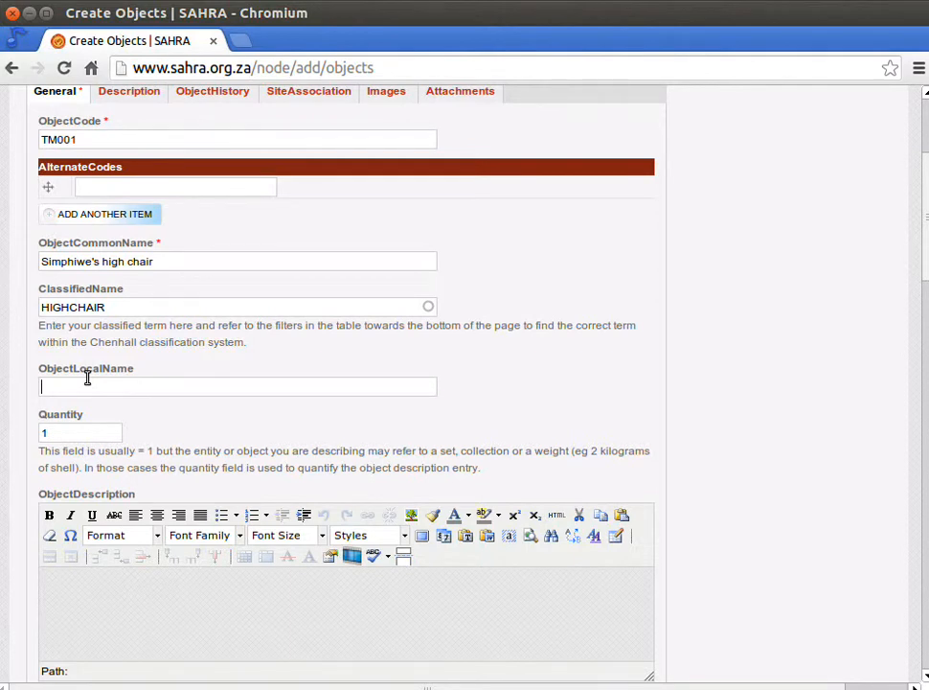
text(mo)
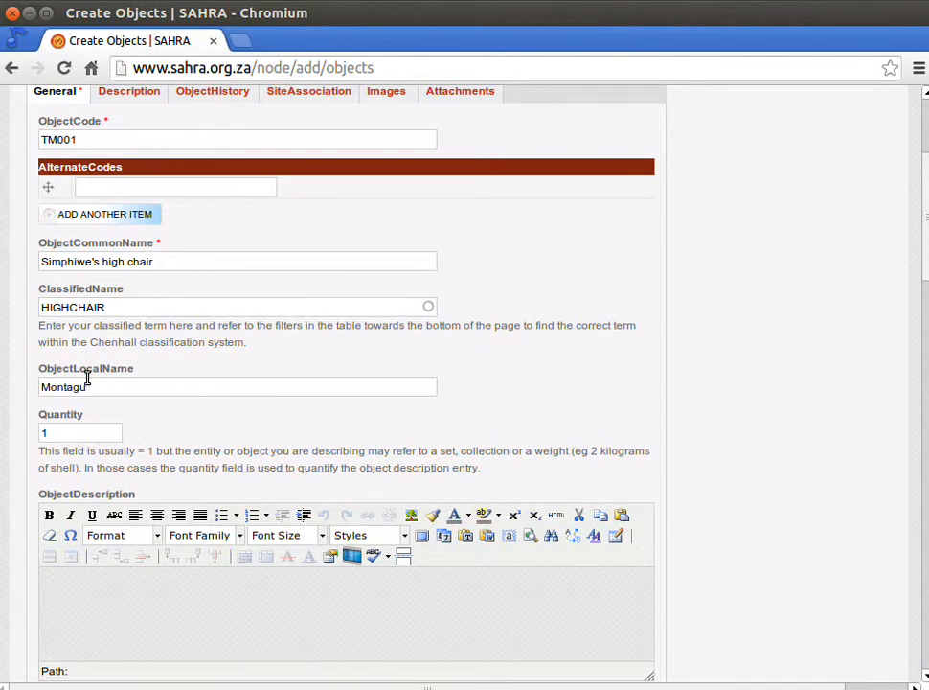
text(blue hi)
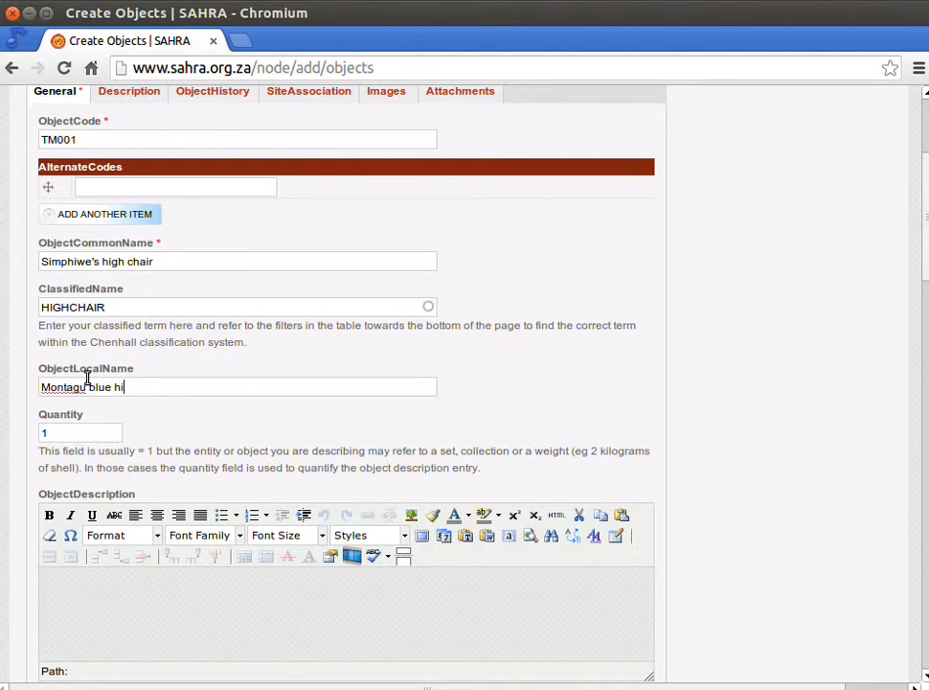
text(gh chair)
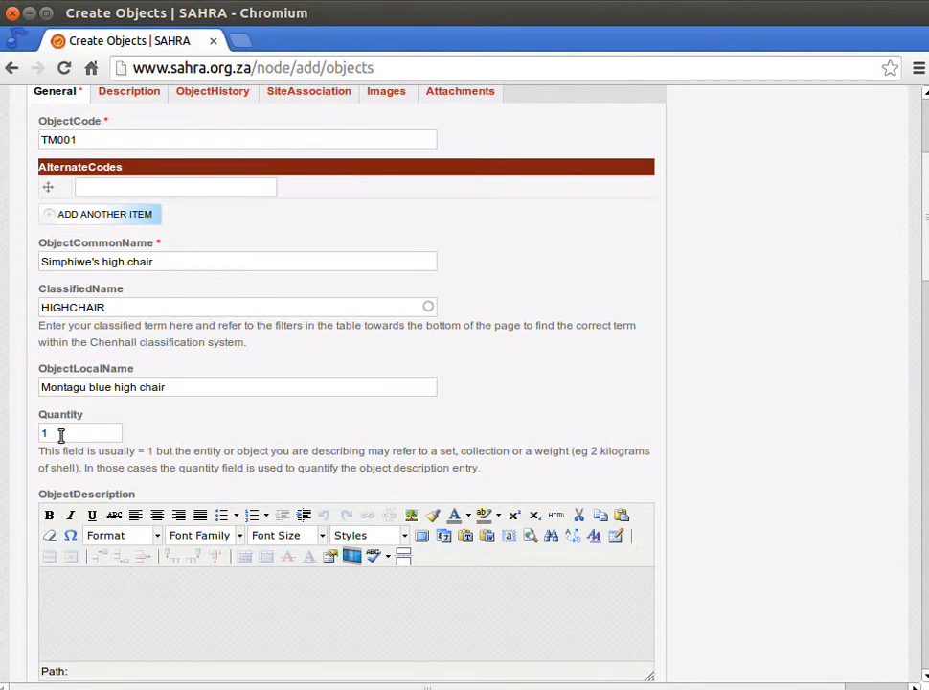
mouse_move(105, 429)
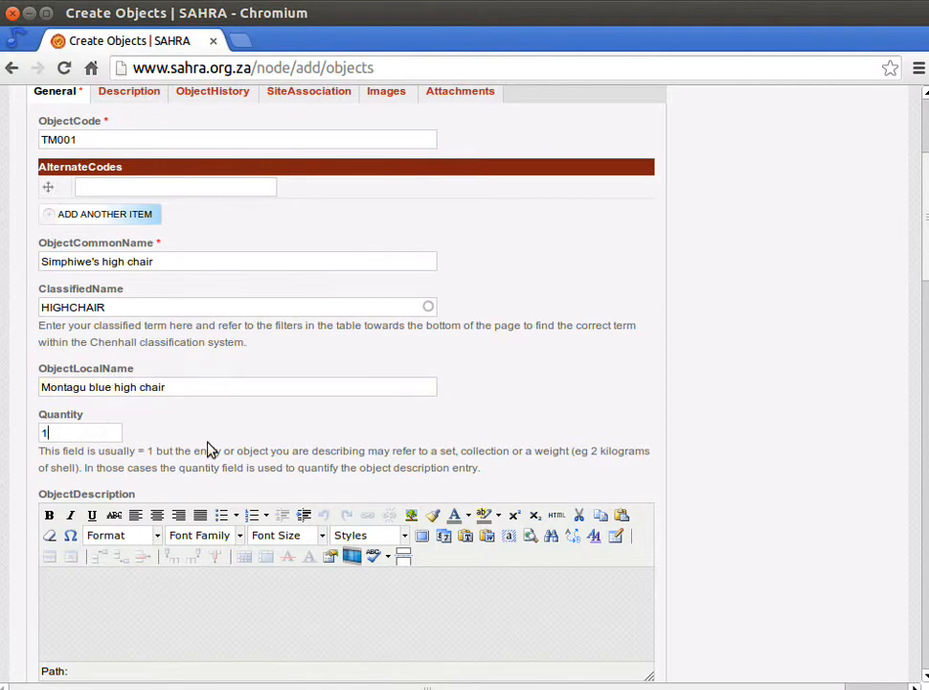
scroll(down, 3)
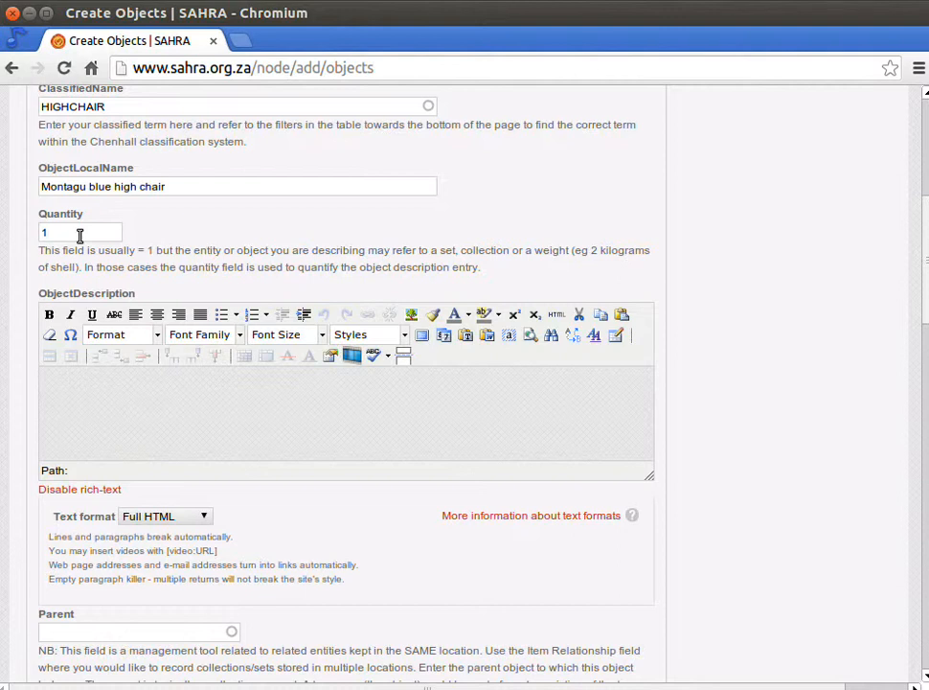
Write '1 high chair' in the object description, leaving quantity at 1
click(80, 232)
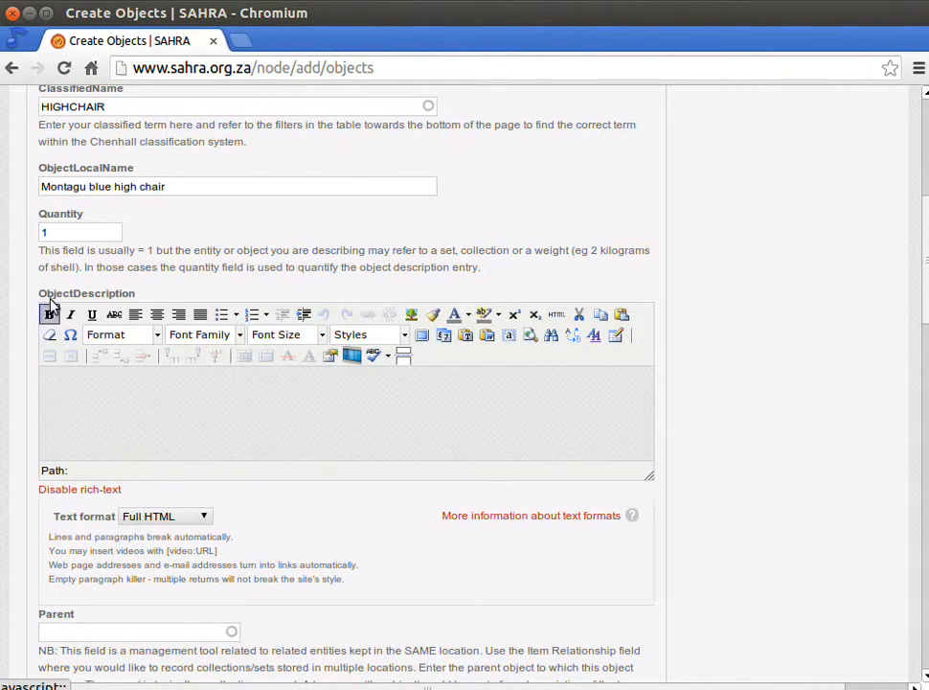
click(80, 232)
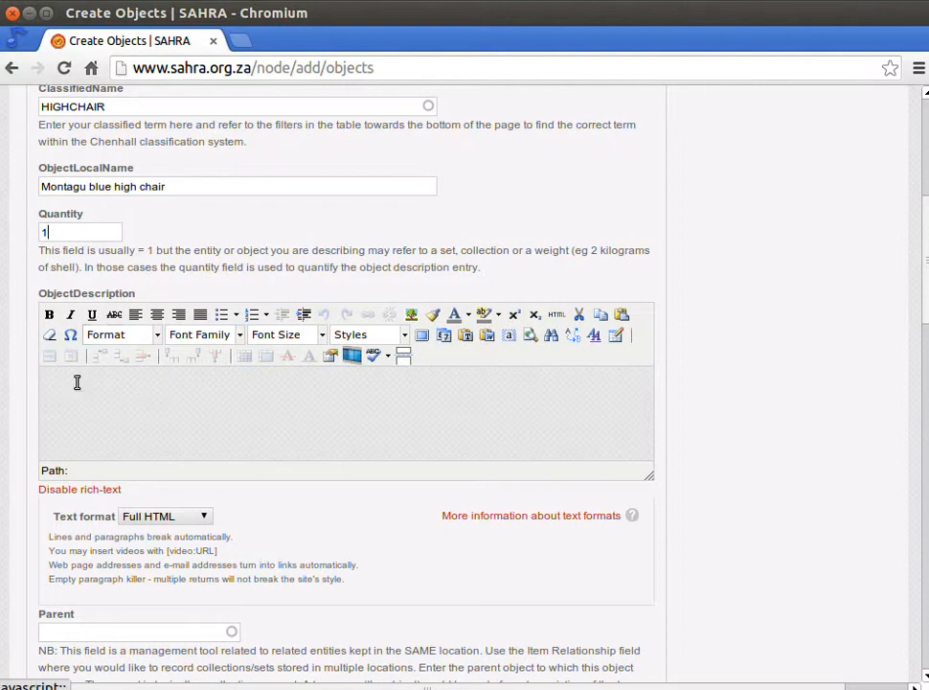
text(1 high chair)
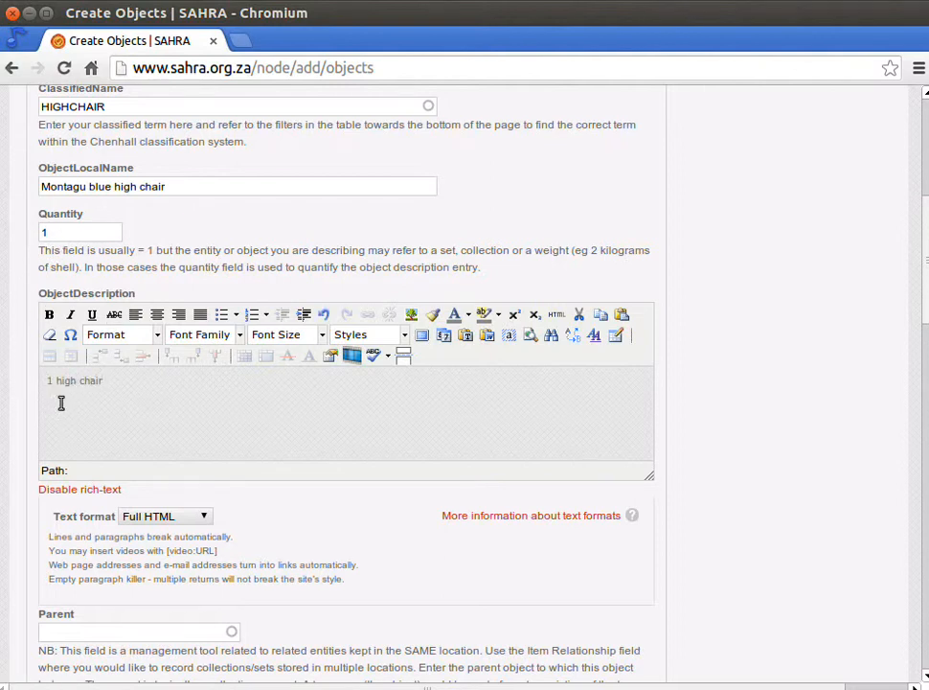
scroll(down, 3)
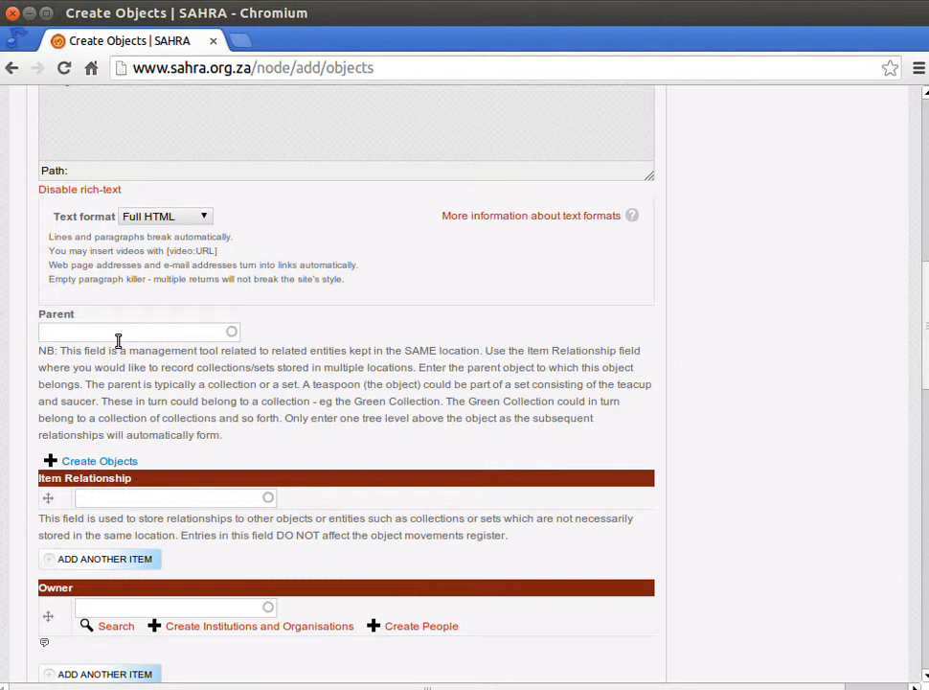
click(134, 332)
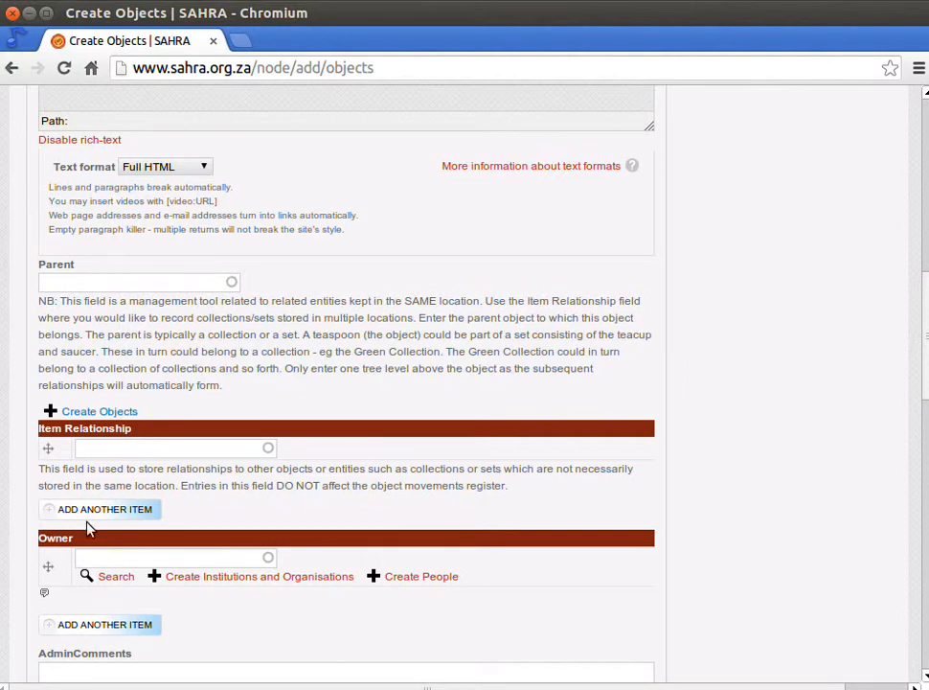
Set the Owner to Test Museum [nid:145019] via the 'test mus' autocomplete
scroll(down, 3)
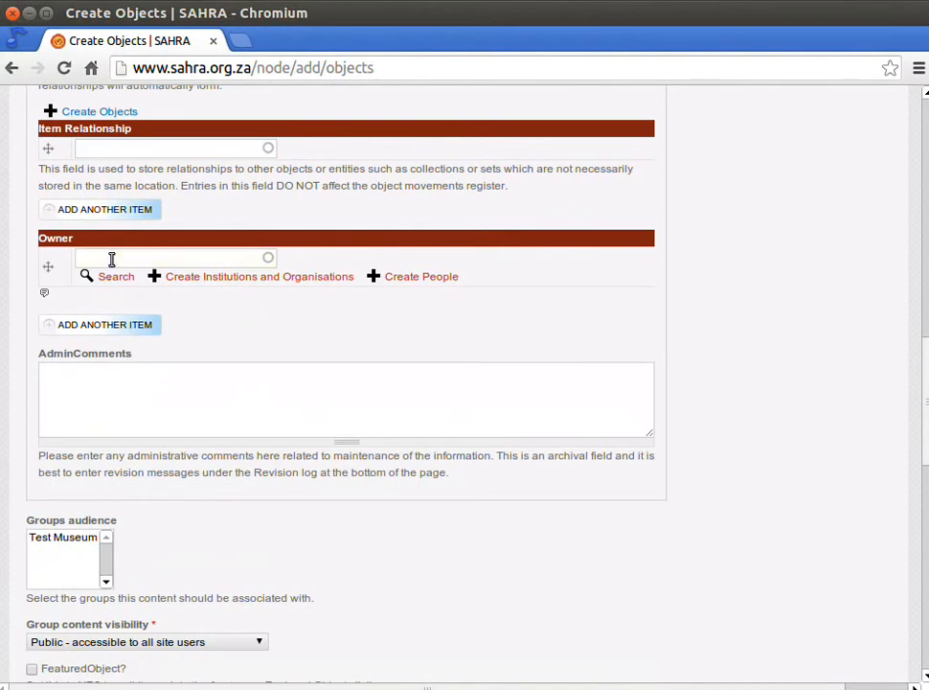
text(test mus)
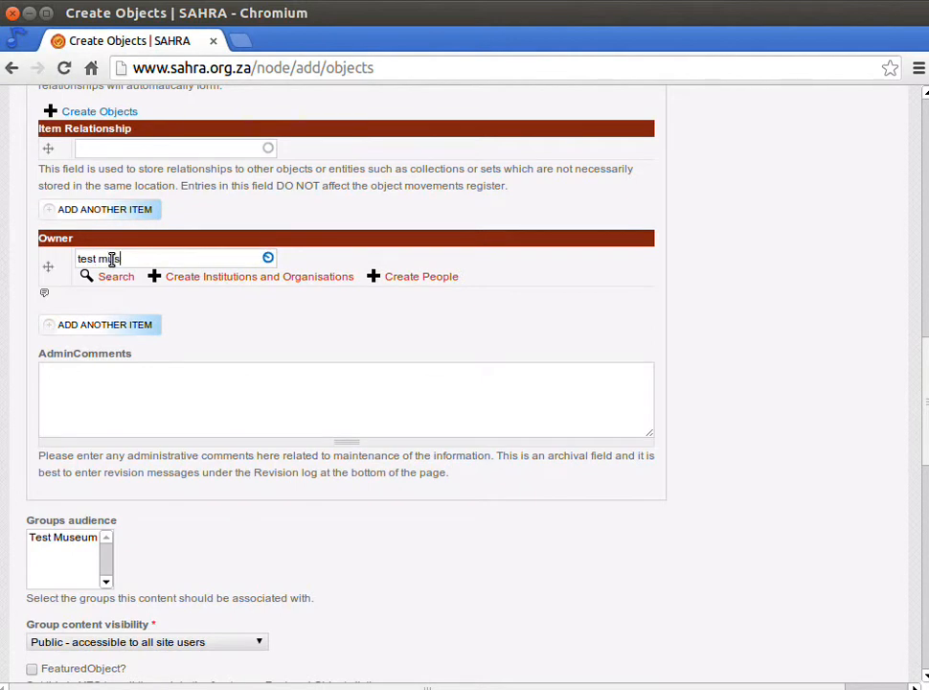
text(test mus)
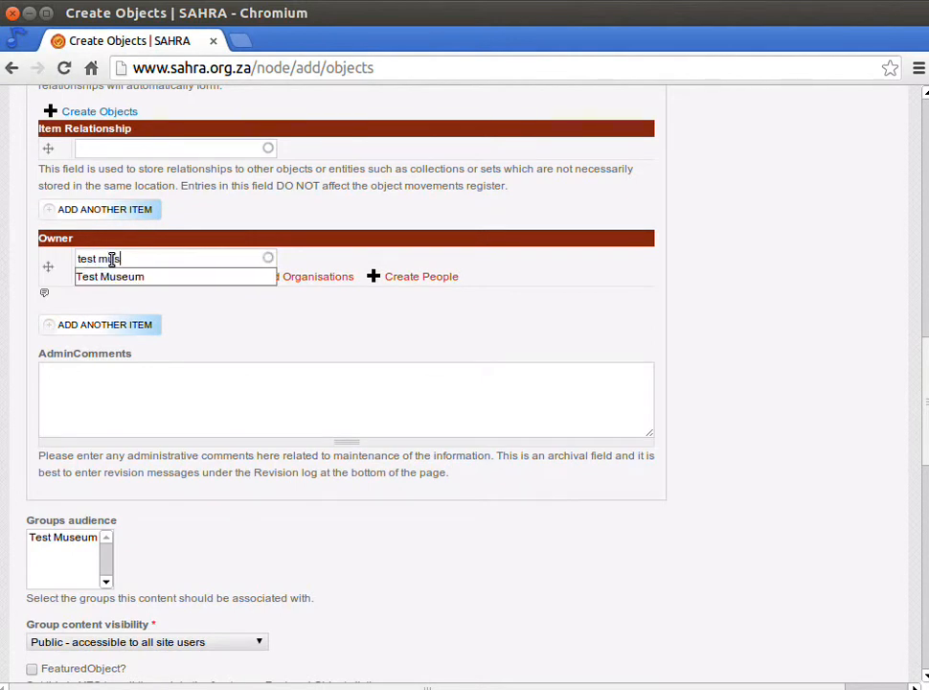
click(109, 276)
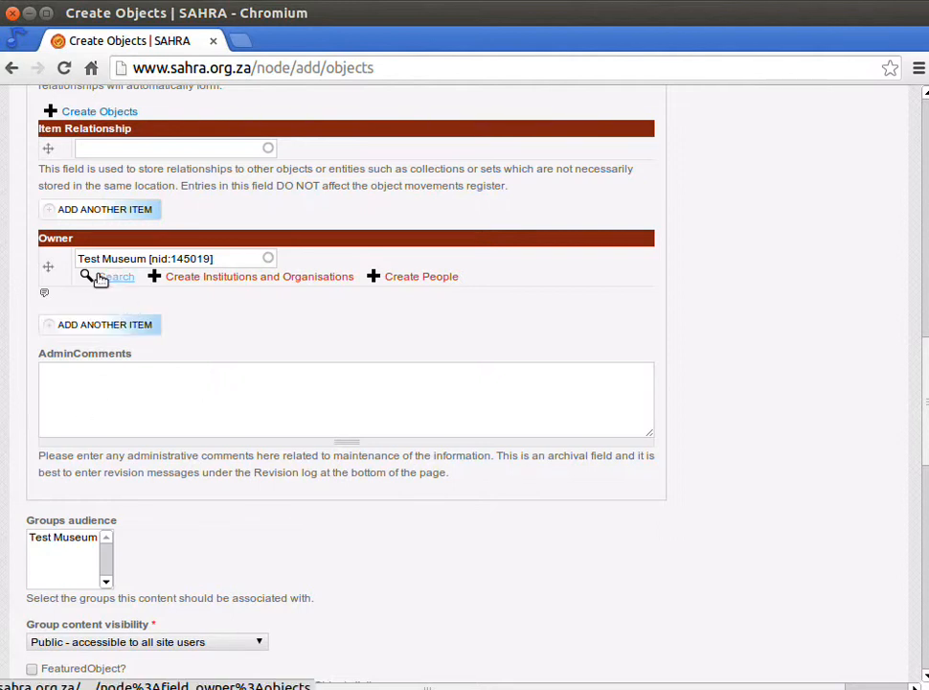
mouse_move(327, 284)
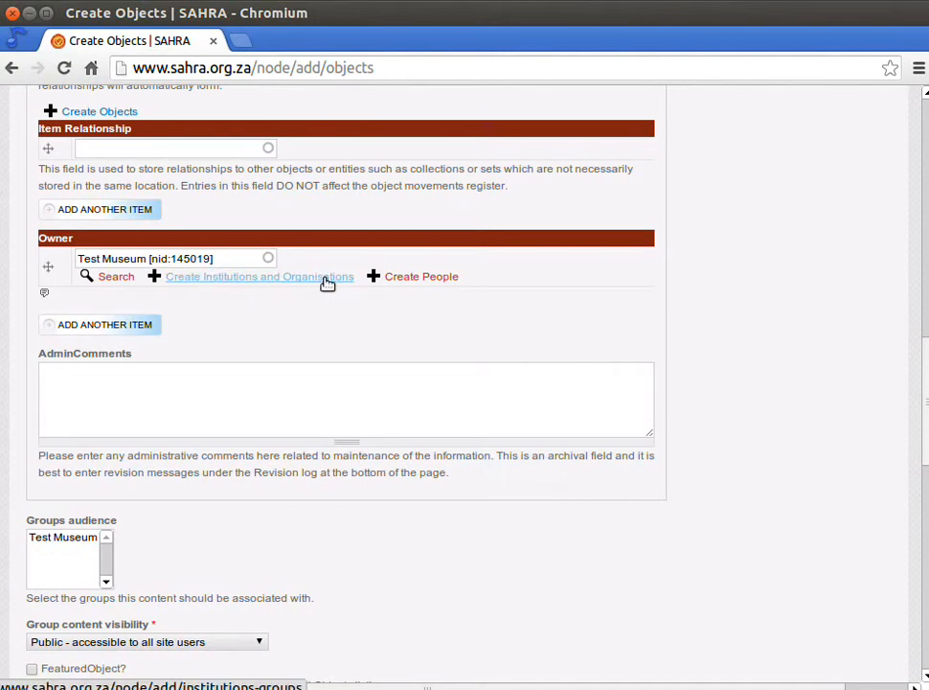
mouse_move(346, 280)
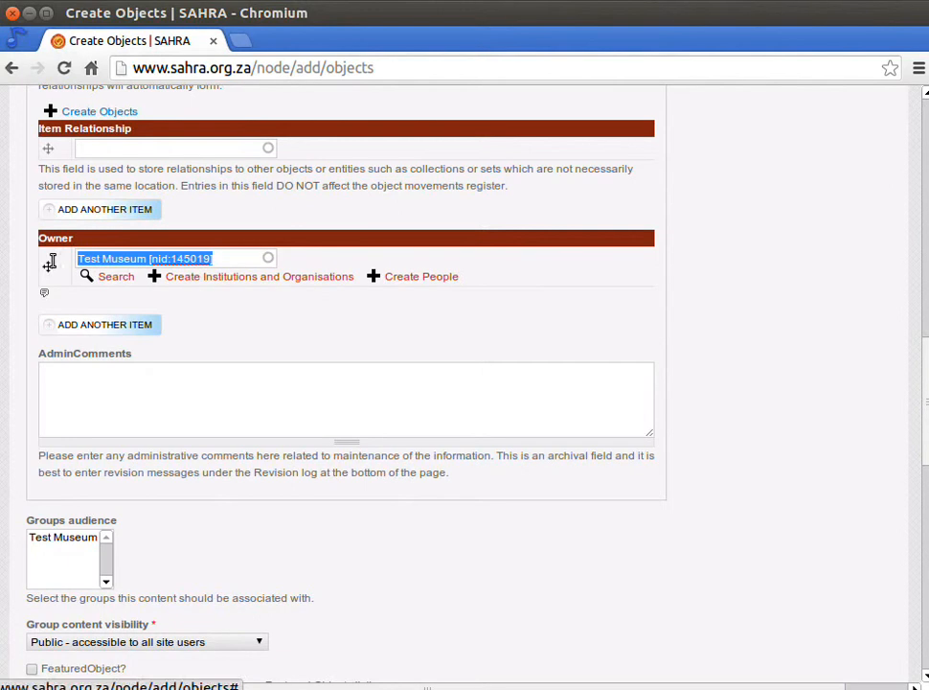
text(nicgi)
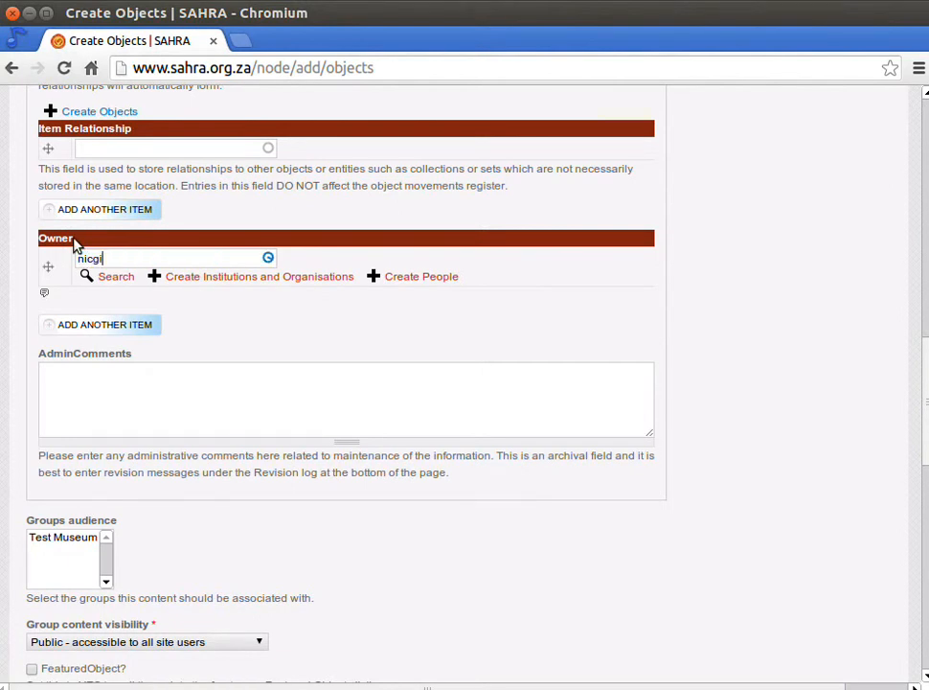
text(nicholas)
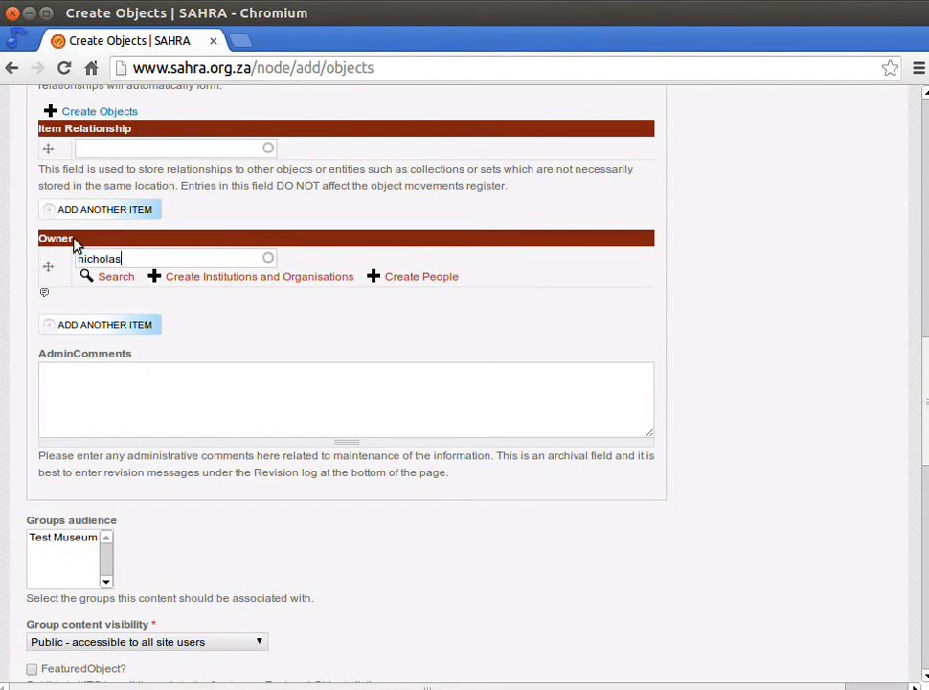
text(nicholas)
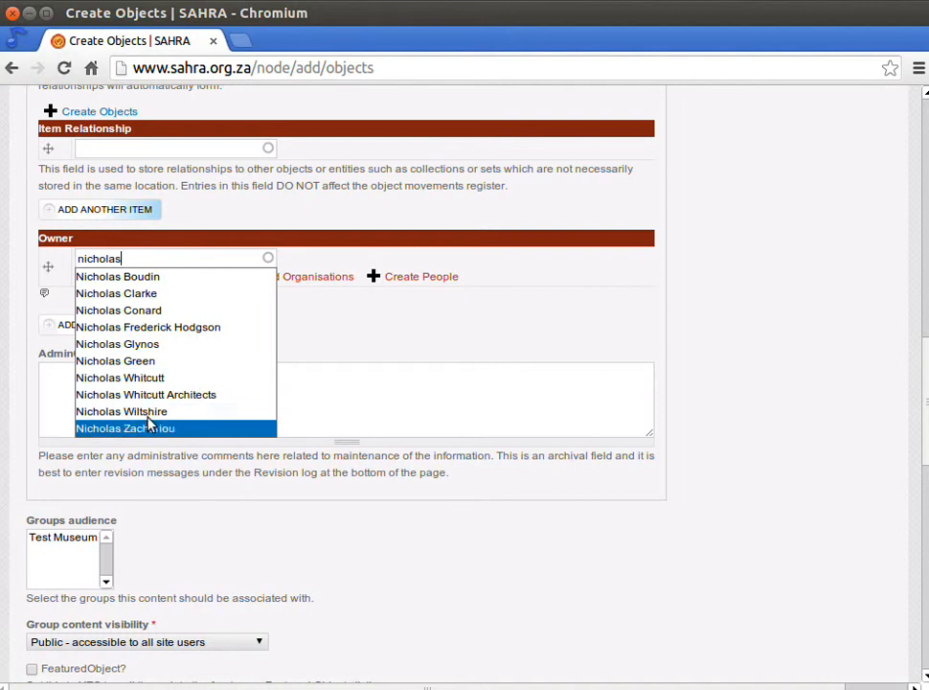
click(121, 410)
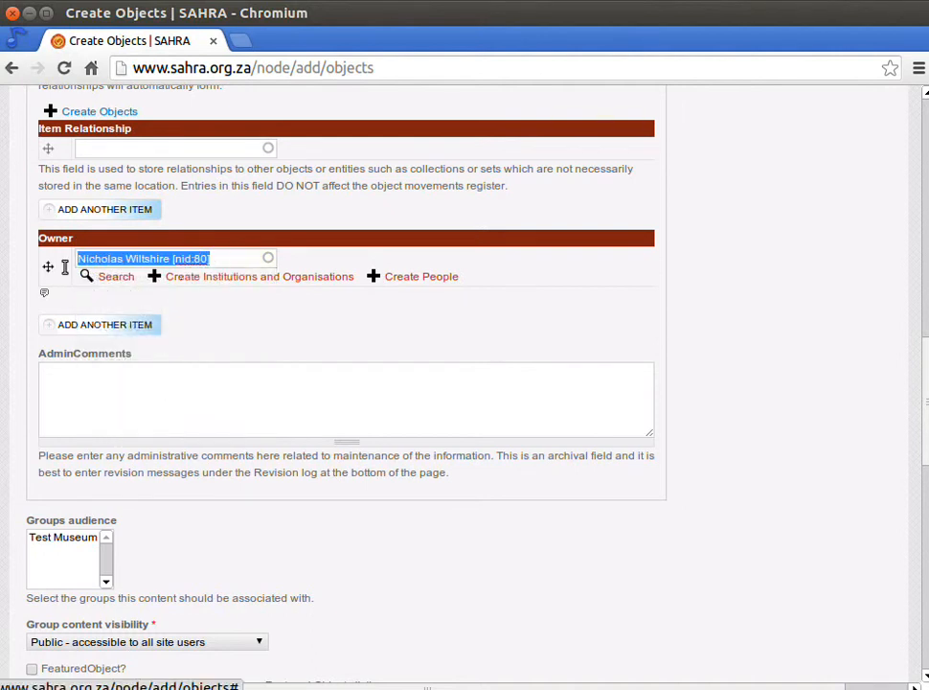
text(test mu)
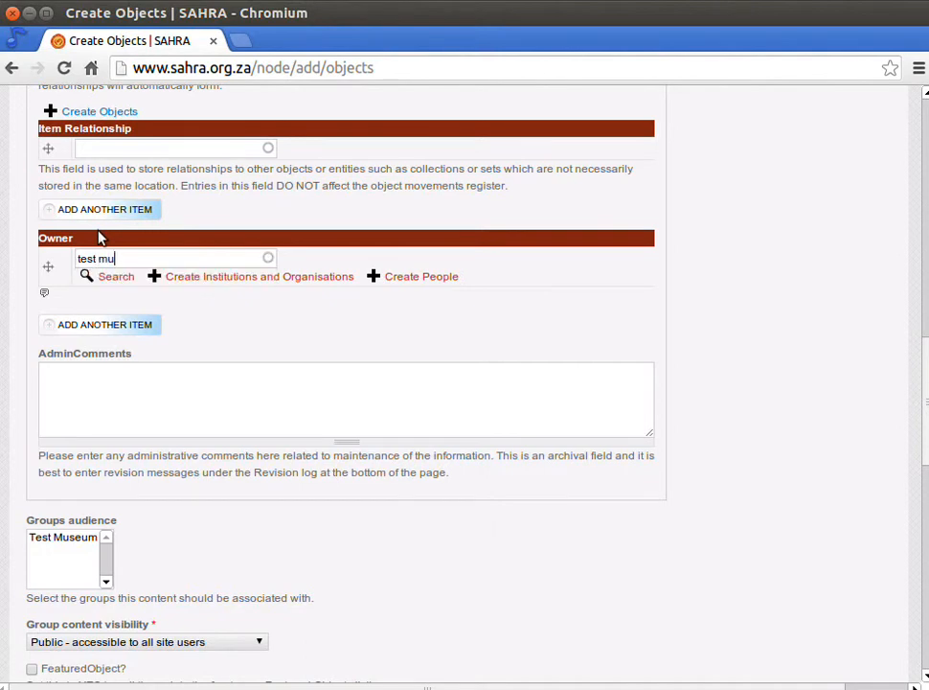
click(109, 276)
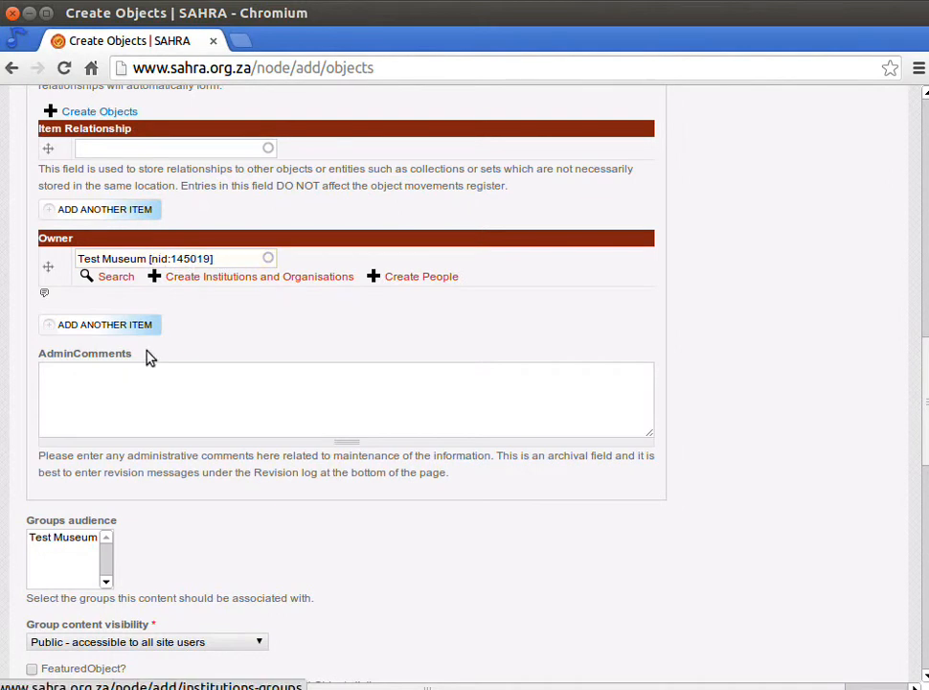
double_click(180, 257)
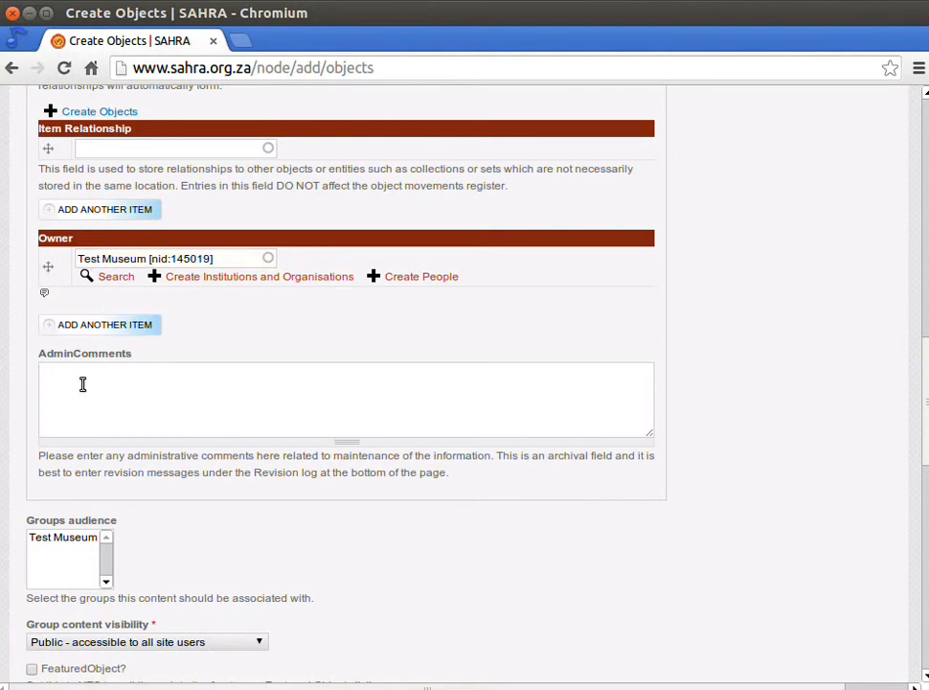
Write the admin comment 'high chair is too large to fit into shelf one, moved to open room'
scroll(down, 3)
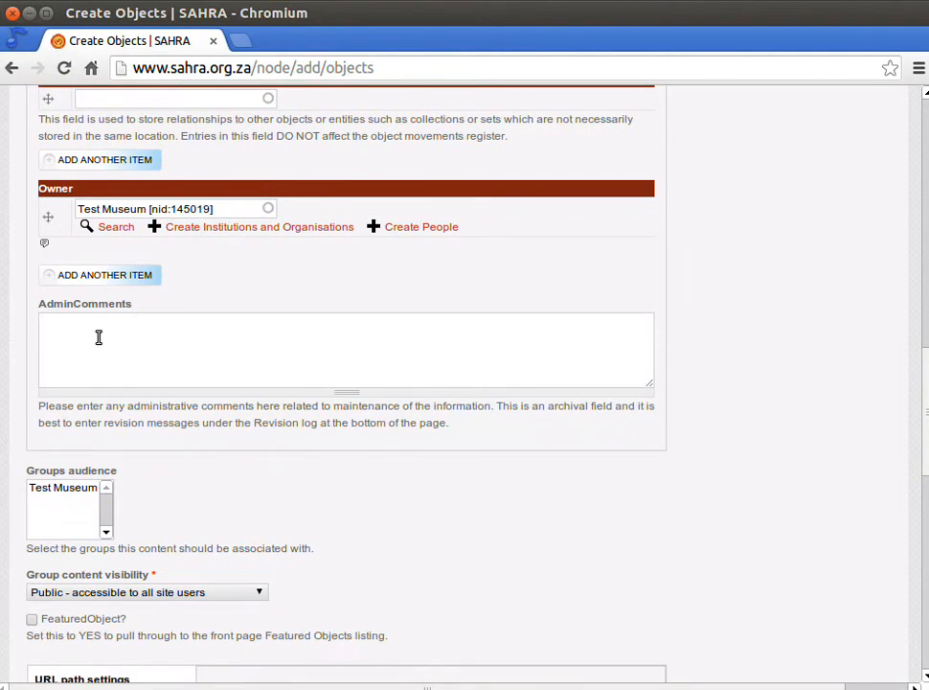
click(100, 337)
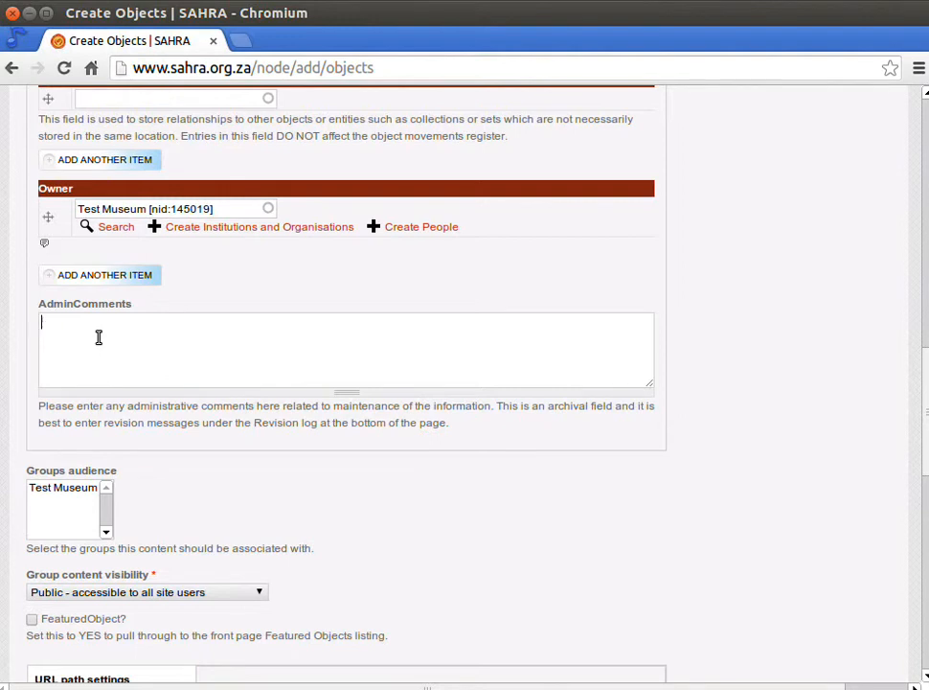
text(high ch)
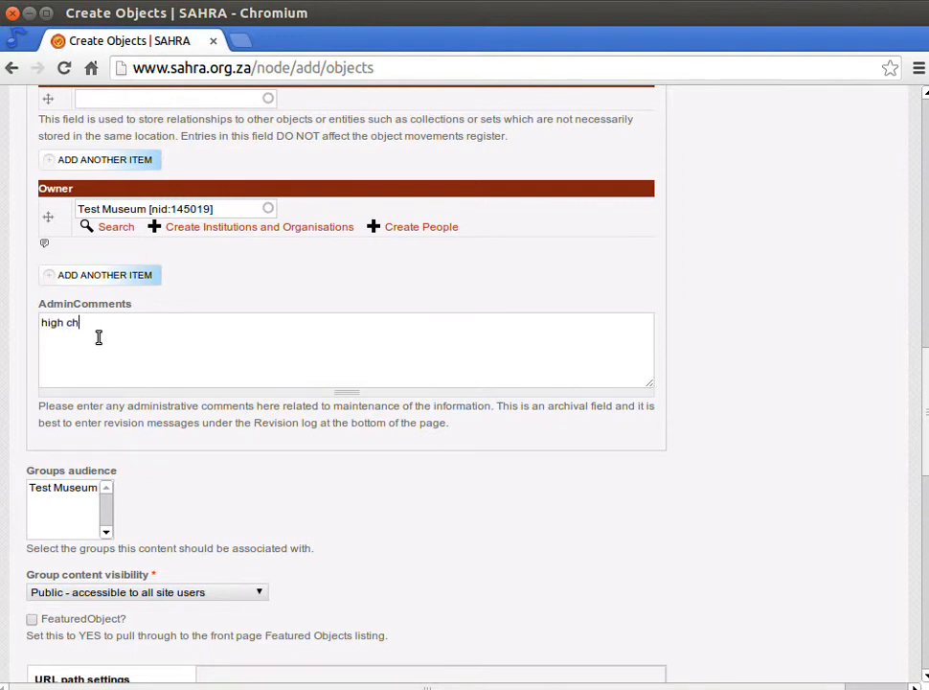
text(air)
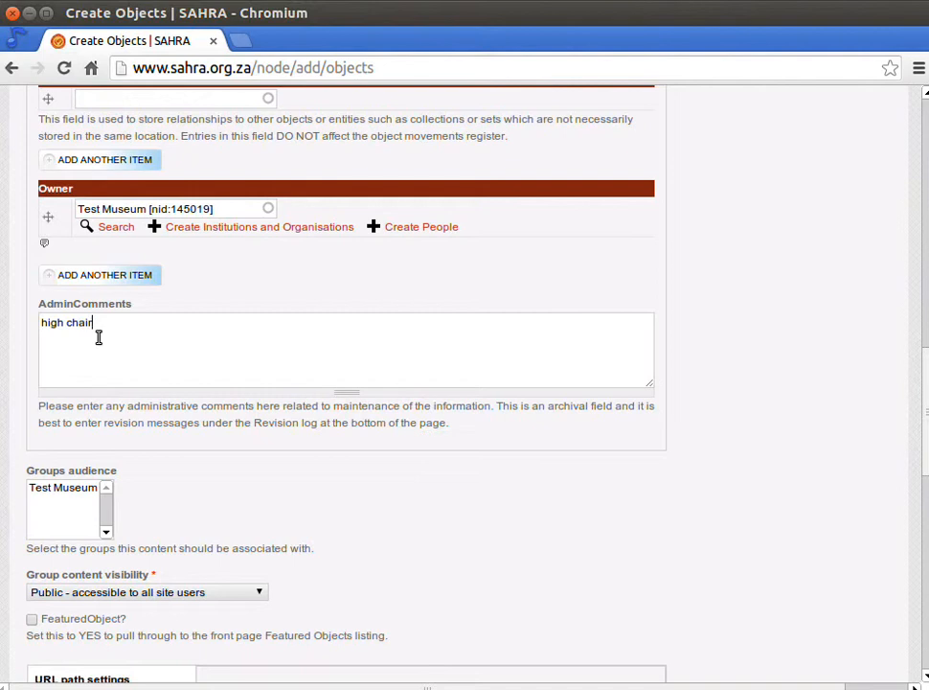
text(is too large to)
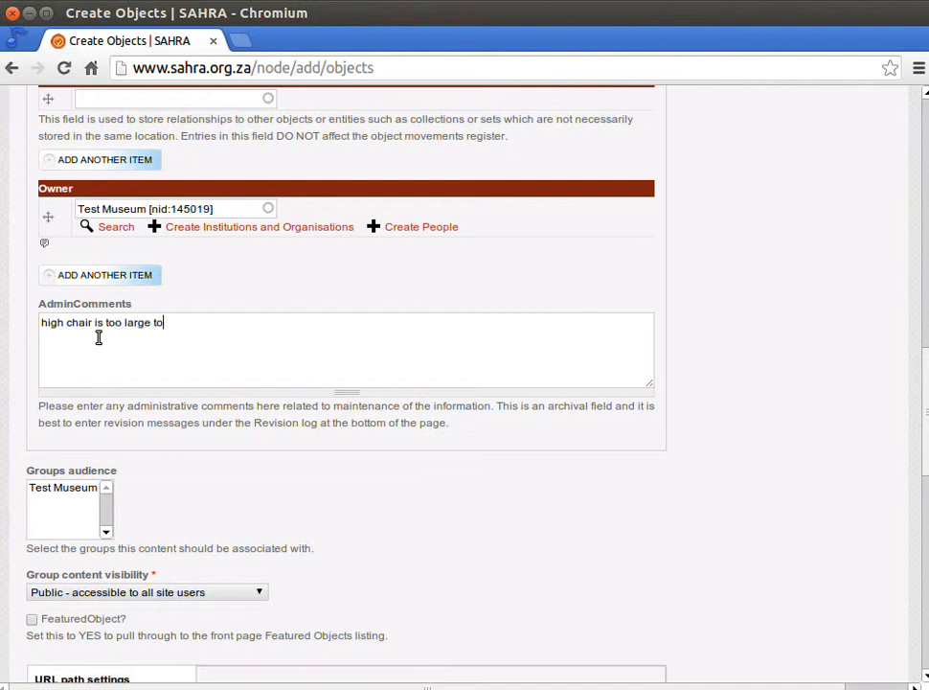
text(fit into shelf one, mov)
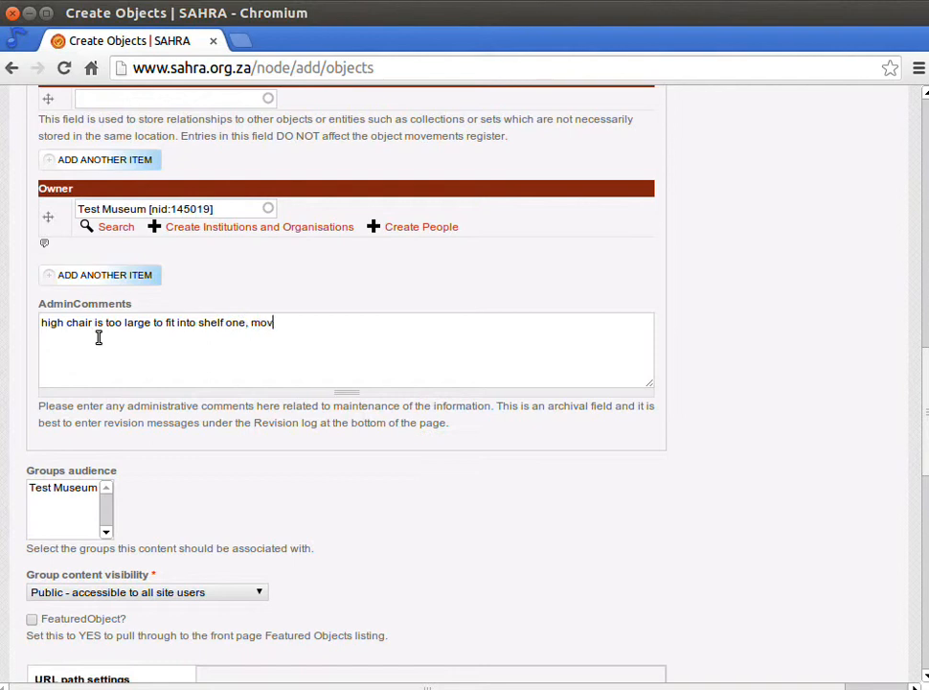
text(ed to open room)
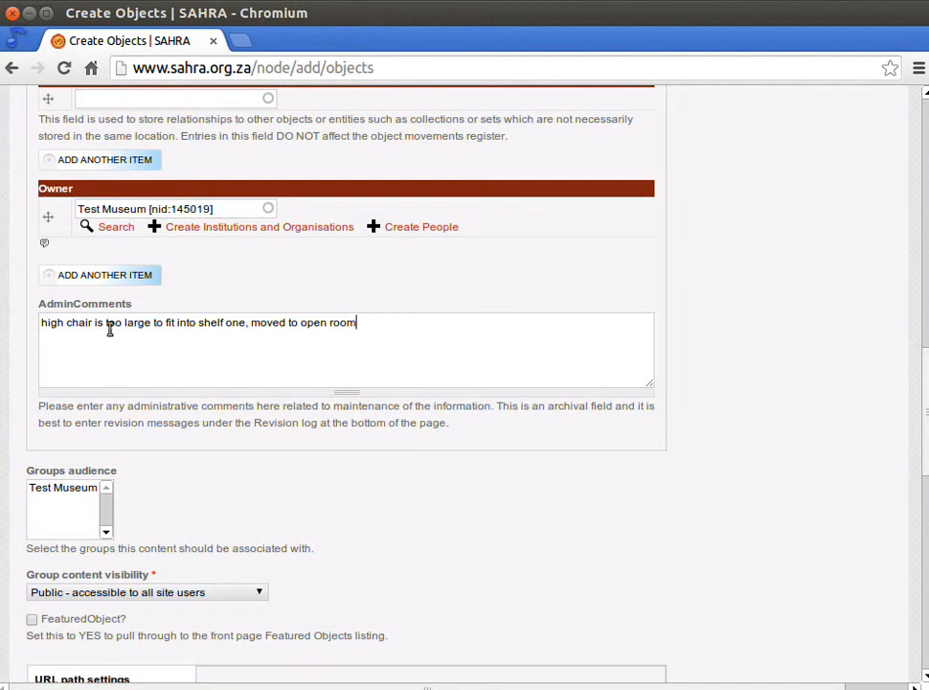
mouse_move(249, 383)
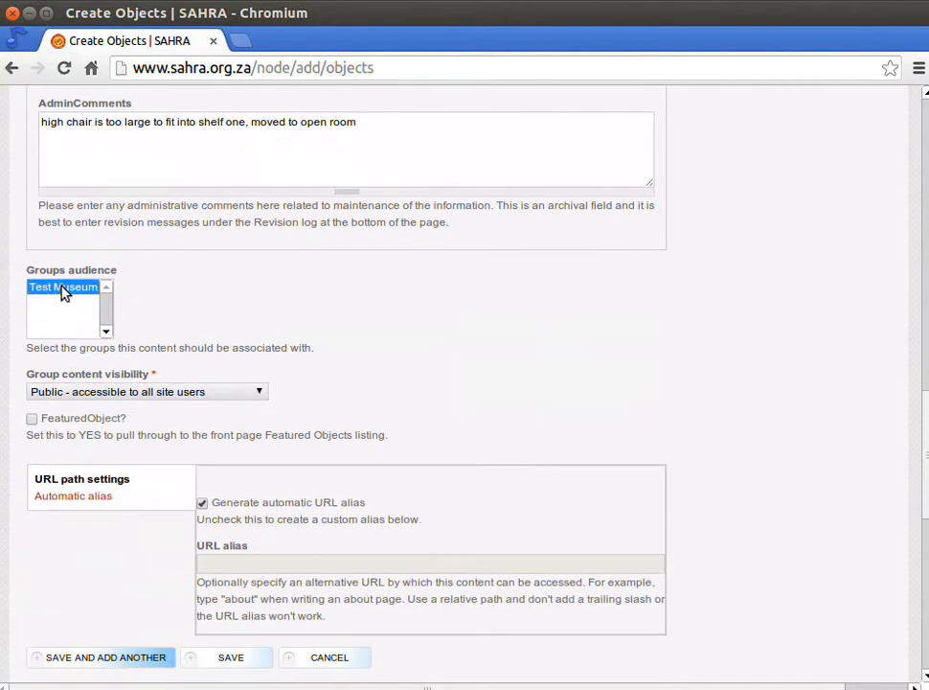
mouse_move(56, 361)
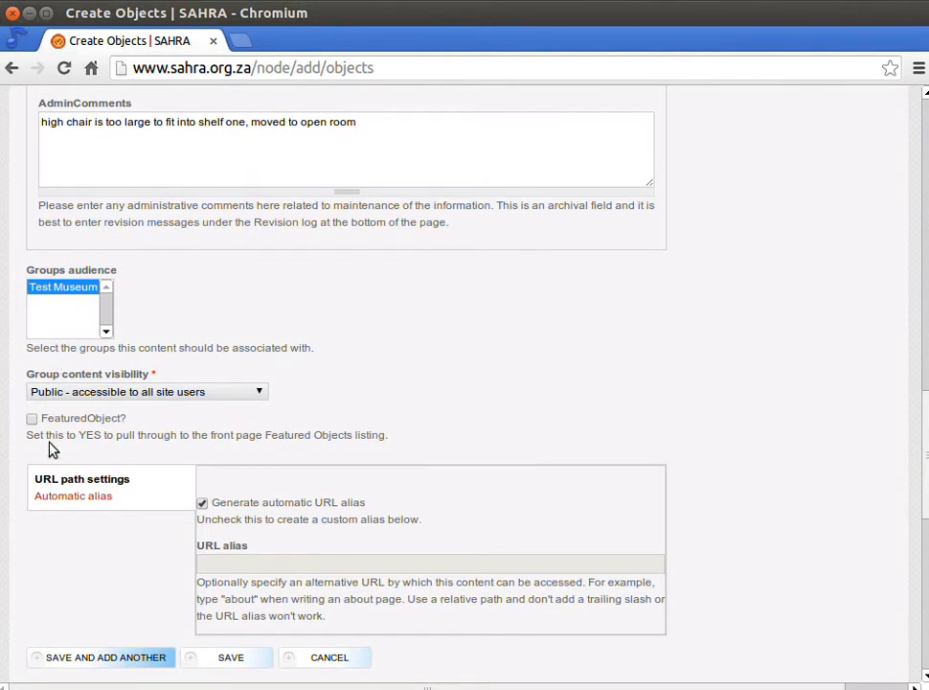
Set Group content visibility to 'Private - accessible only to group members'
click(144, 391)
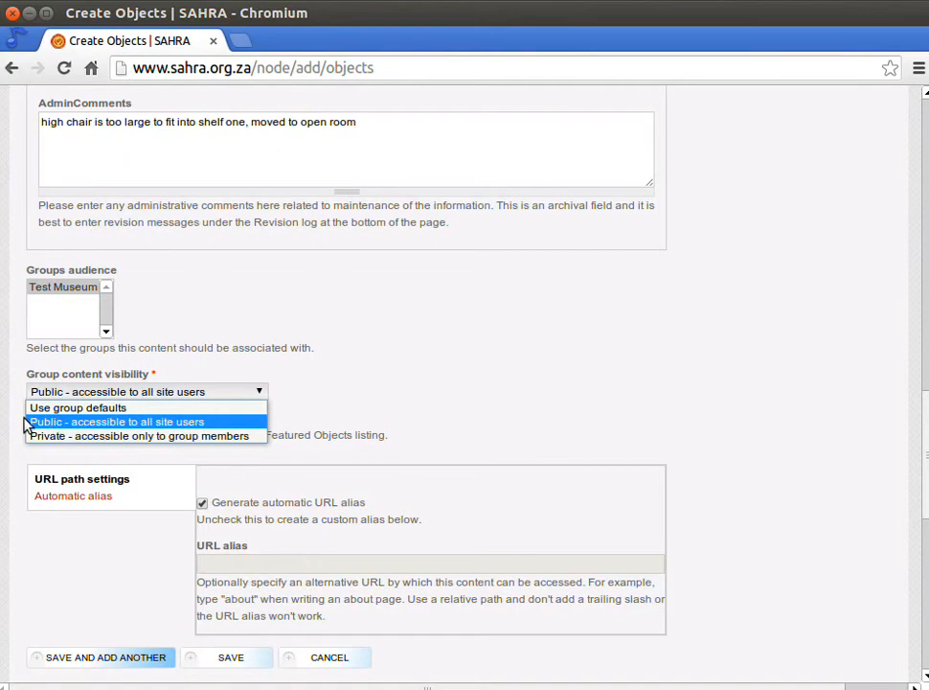
click(116, 422)
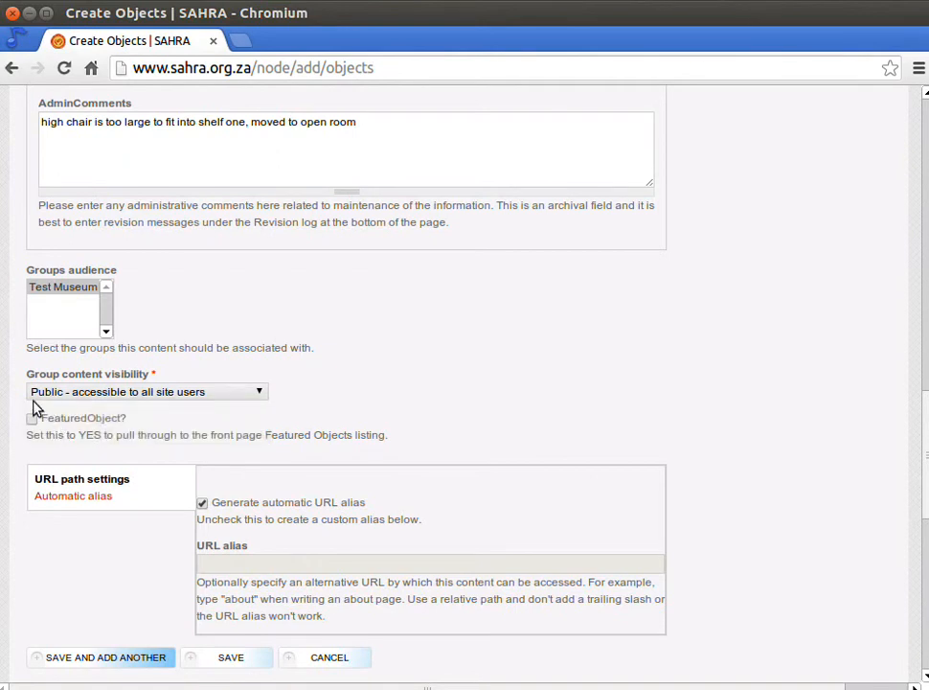
mouse_move(237, 396)
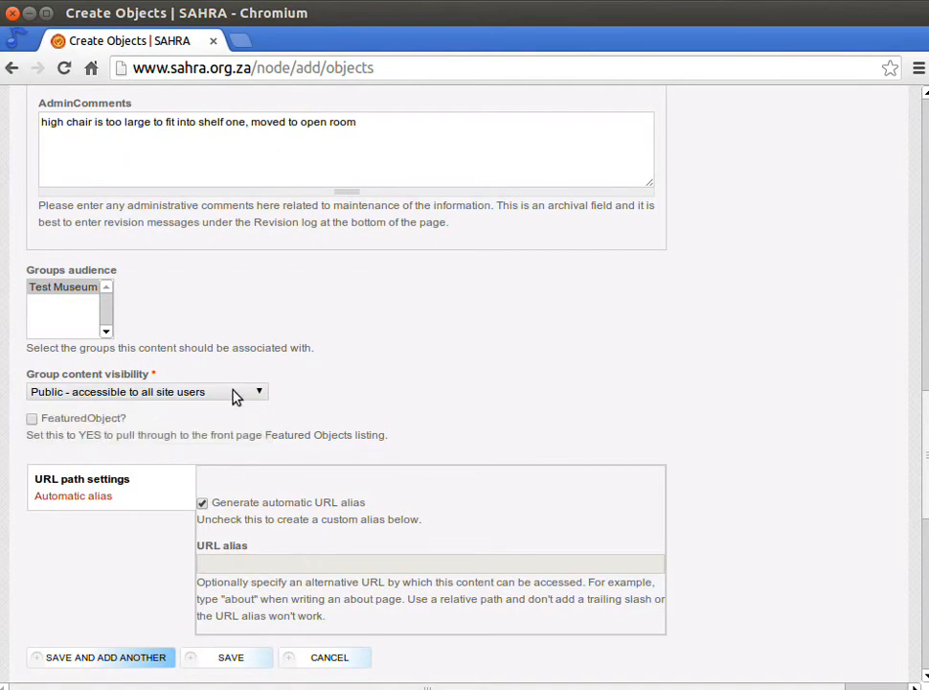
click(144, 391)
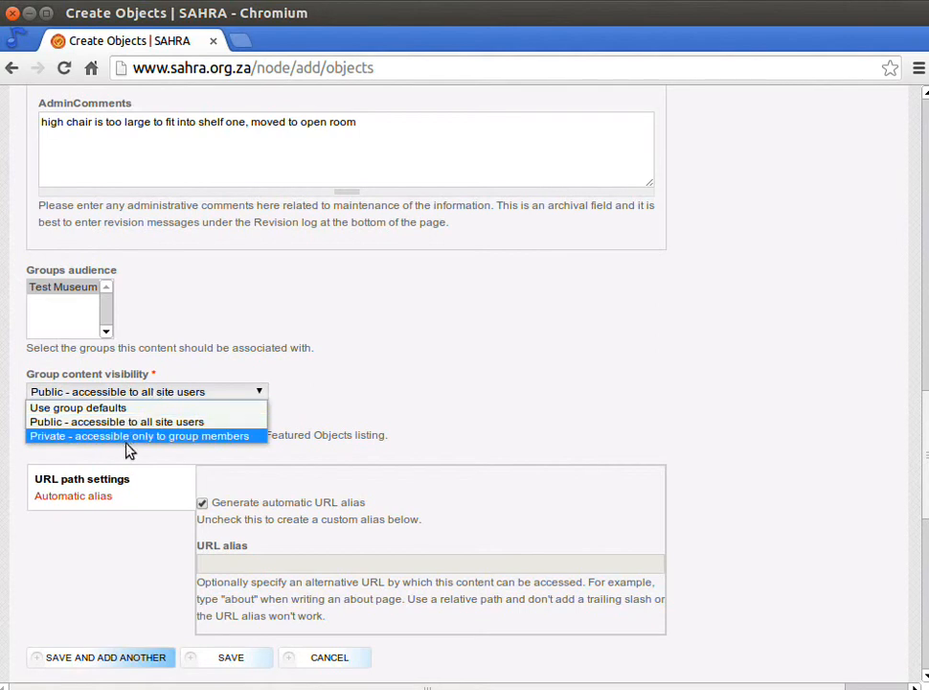
click(138, 435)
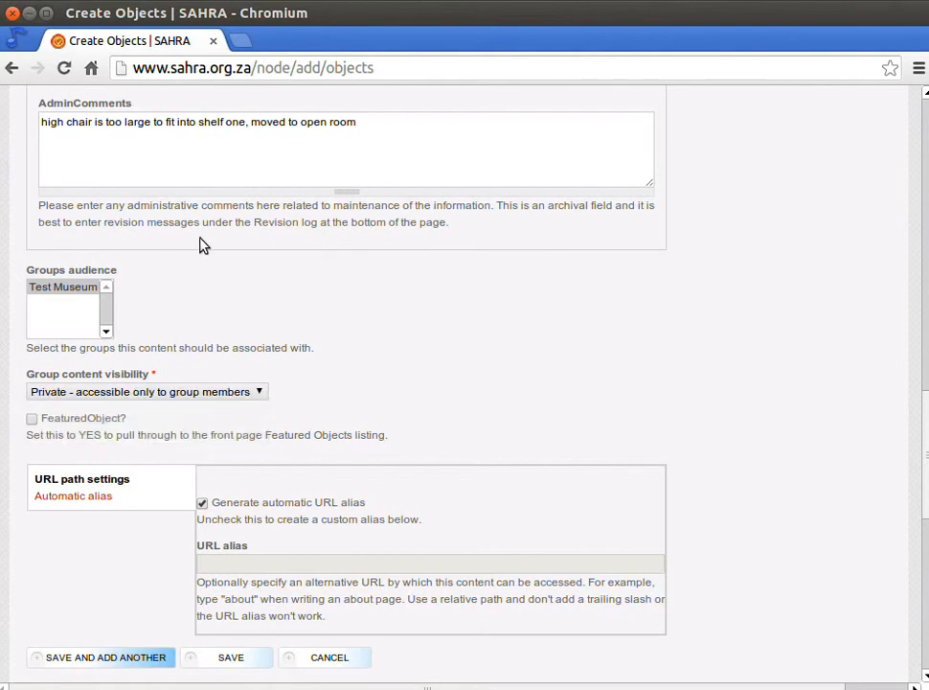
mouse_move(104, 182)
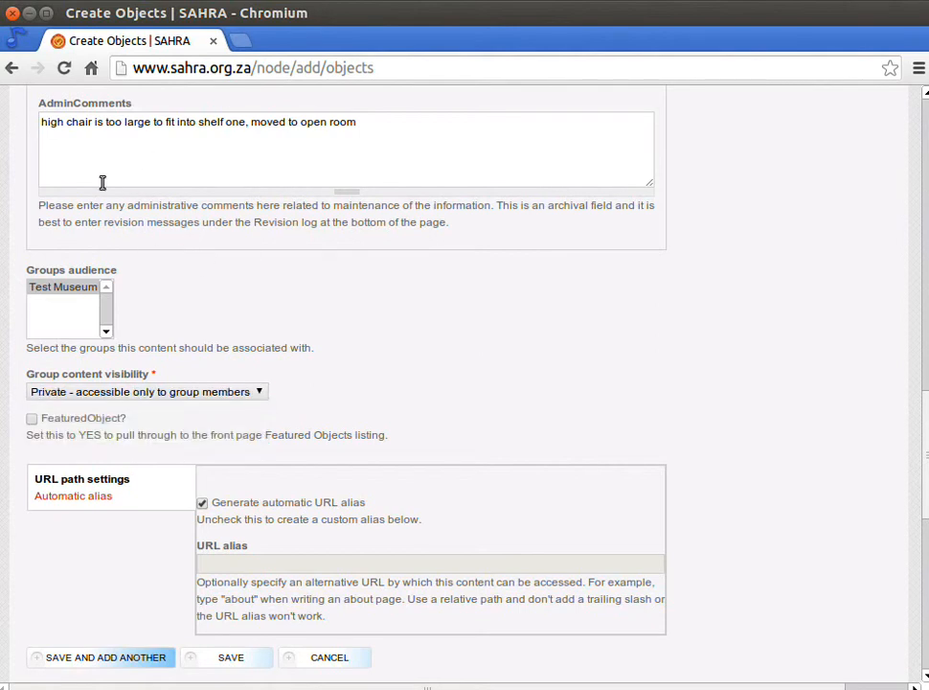
mouse_move(150, 200)
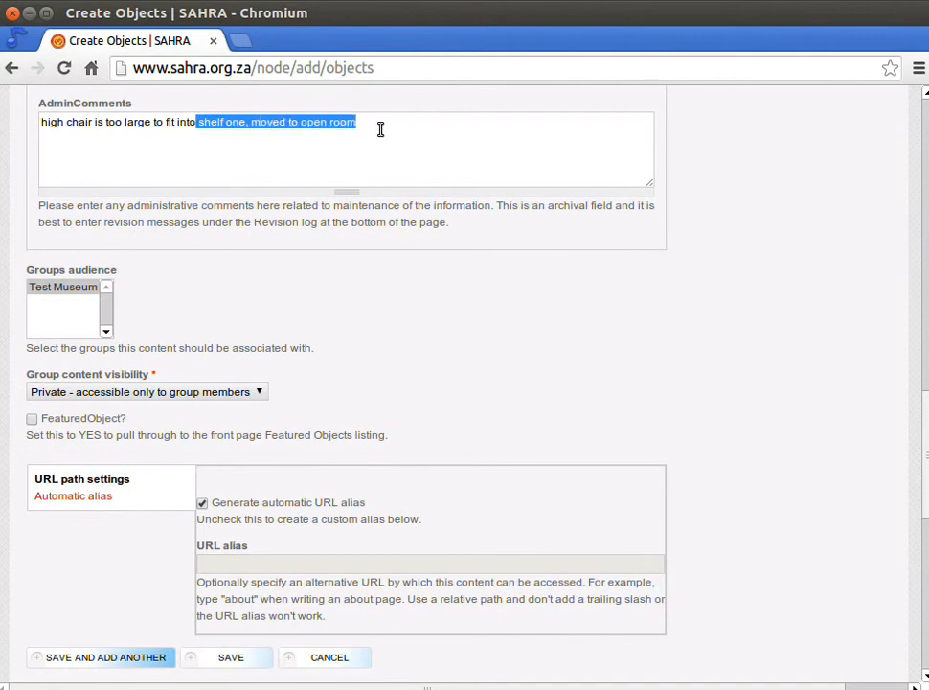
Rewrite the comment ending as 'in the default location - see object tracking for current location'
key(Delete)
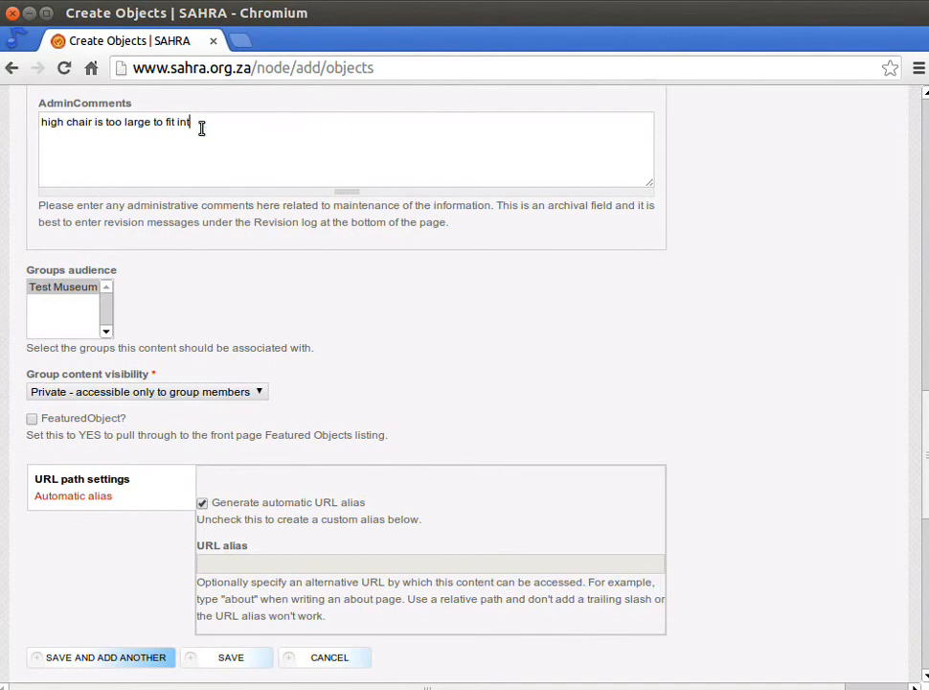
key(BackSpace)
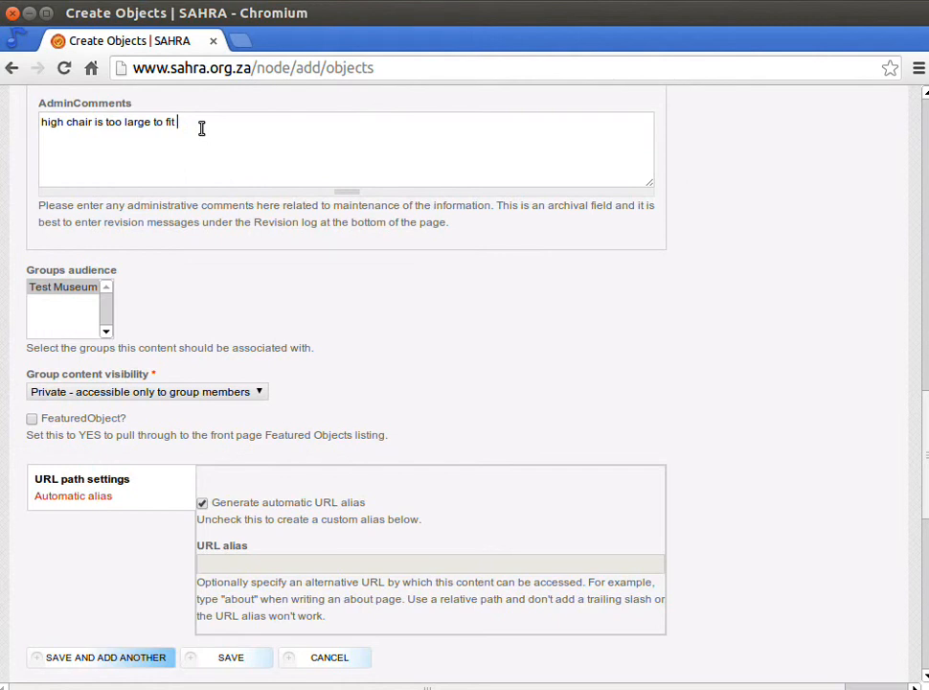
text(in the defay)
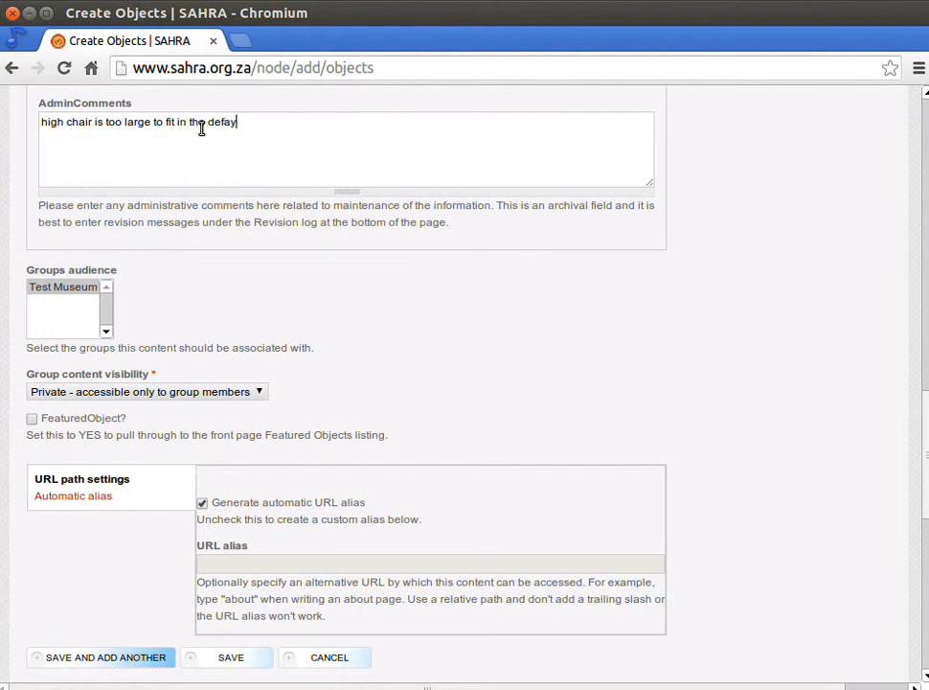
key(Backspace)
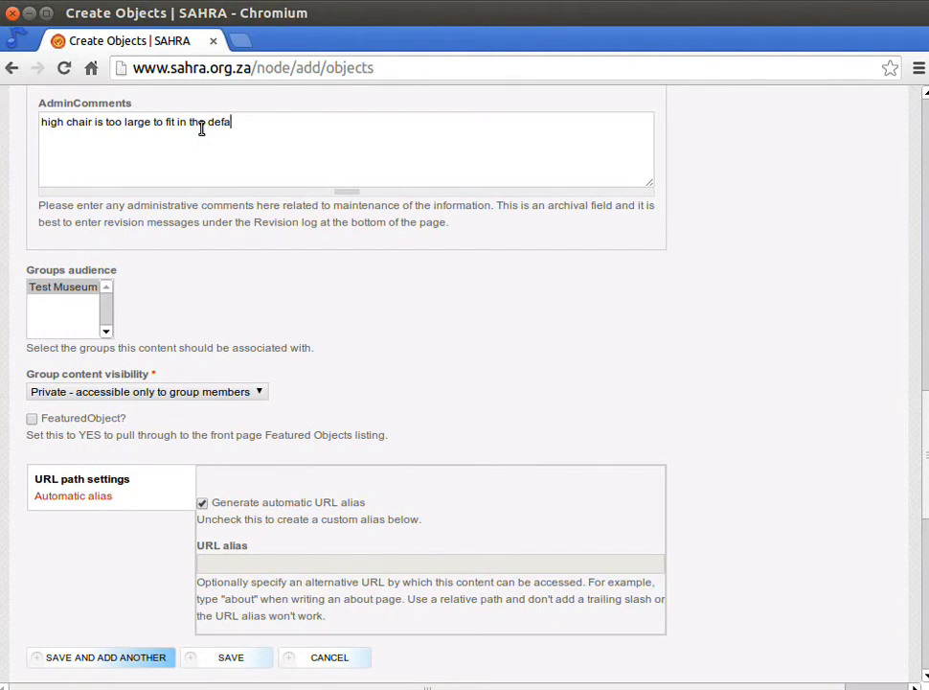
text(ult location -)
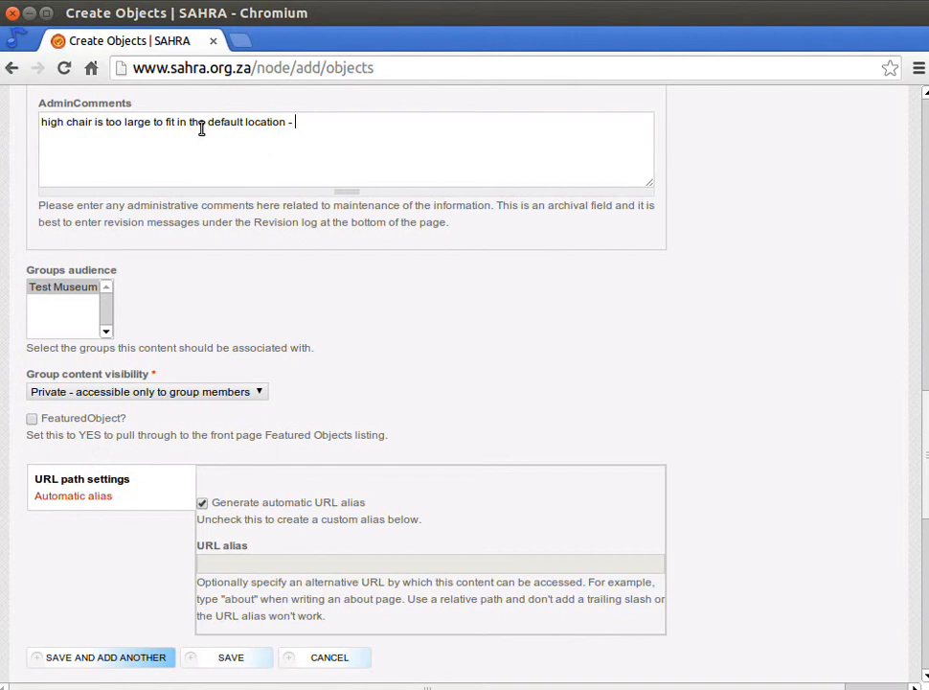
text(see object trac)
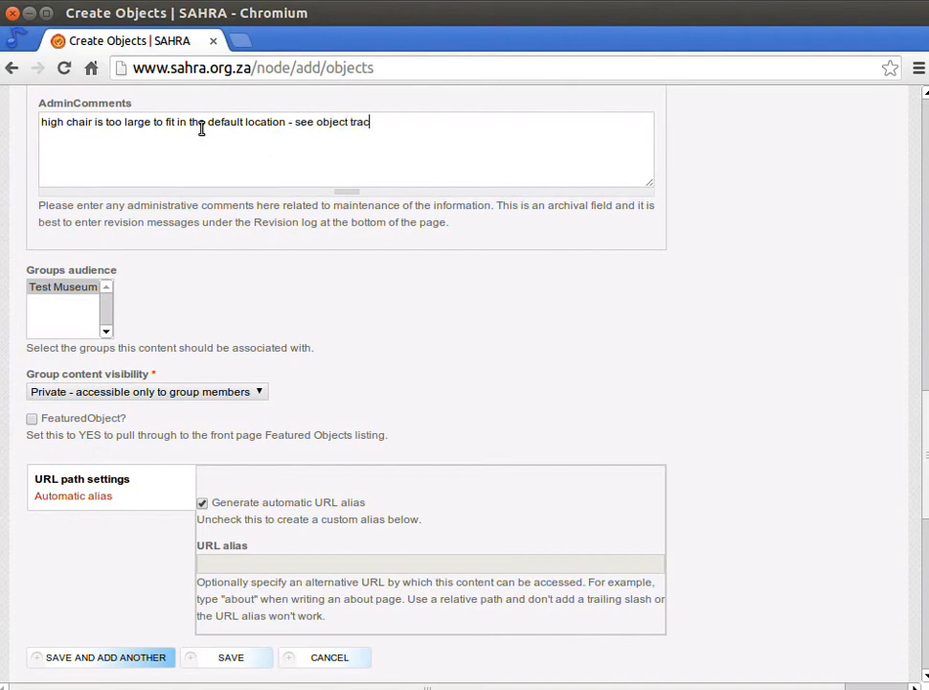
text(king for)
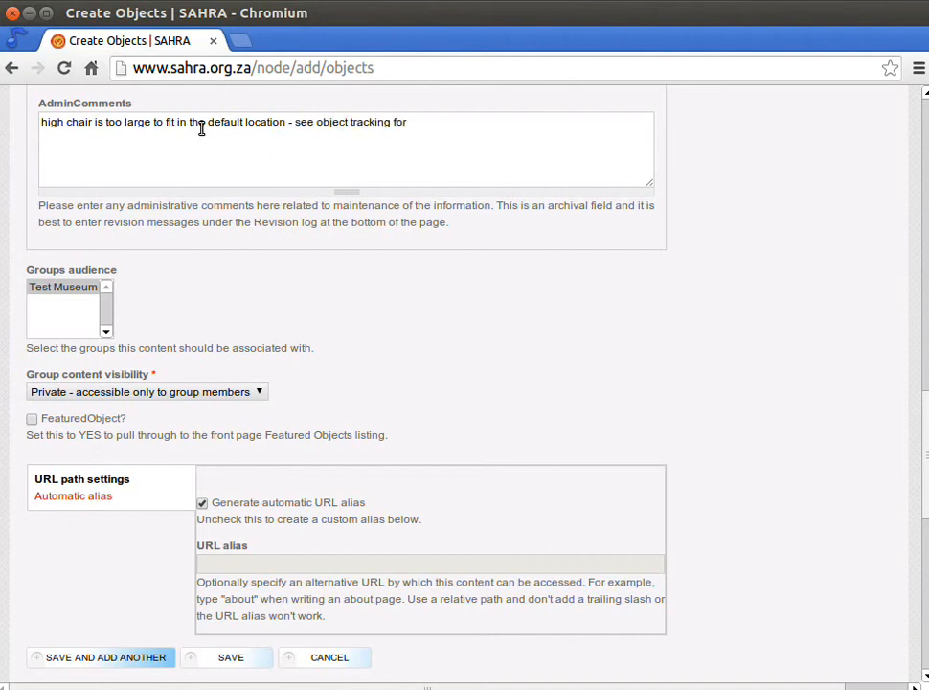
text(current)
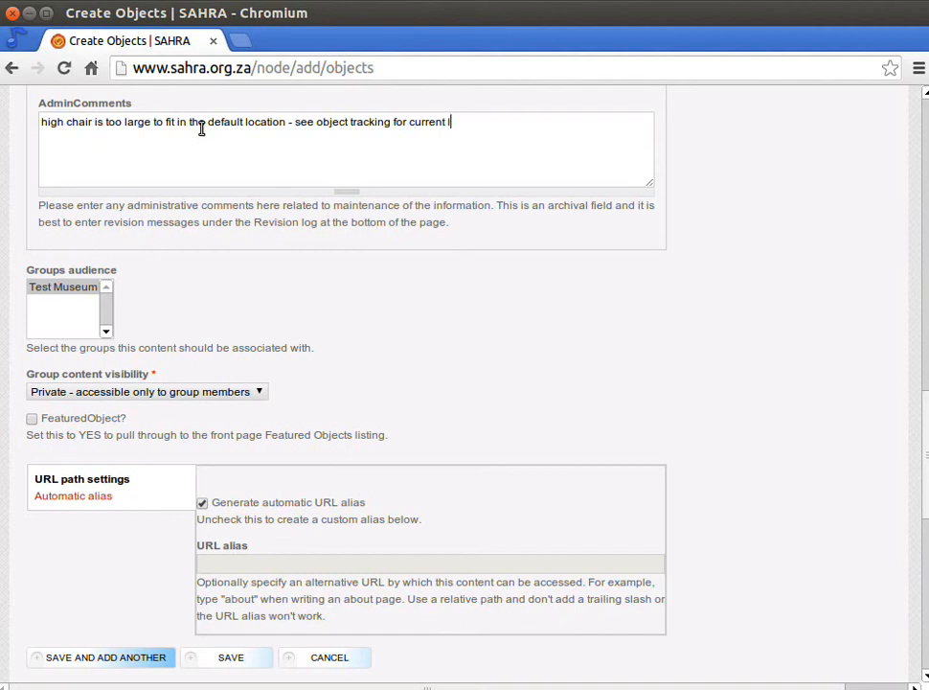
text(location)
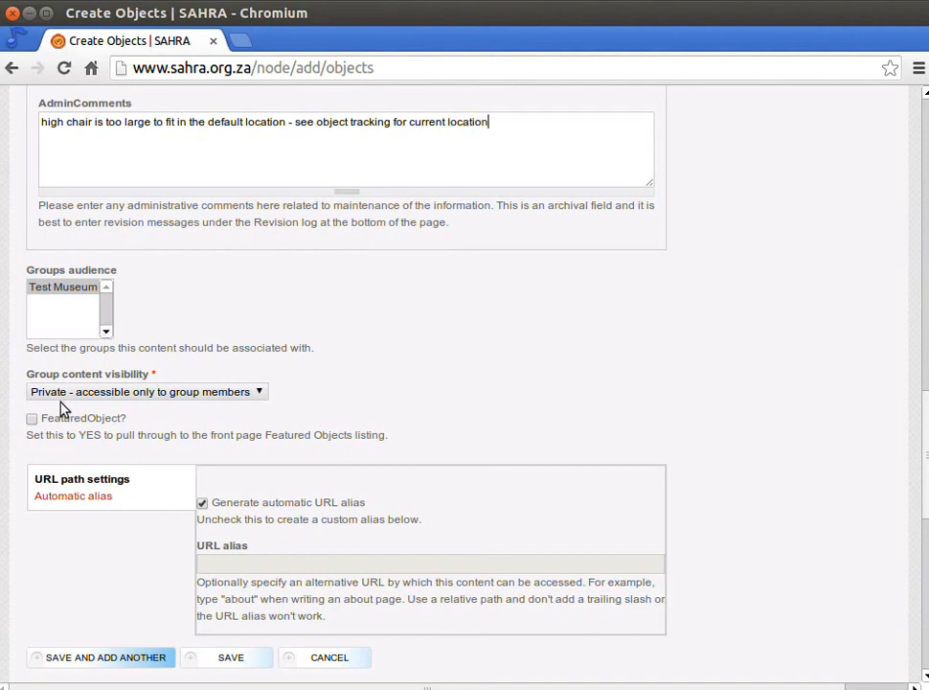
Set group content visibility to 'Public - accessible to all site users'
click(143, 391)
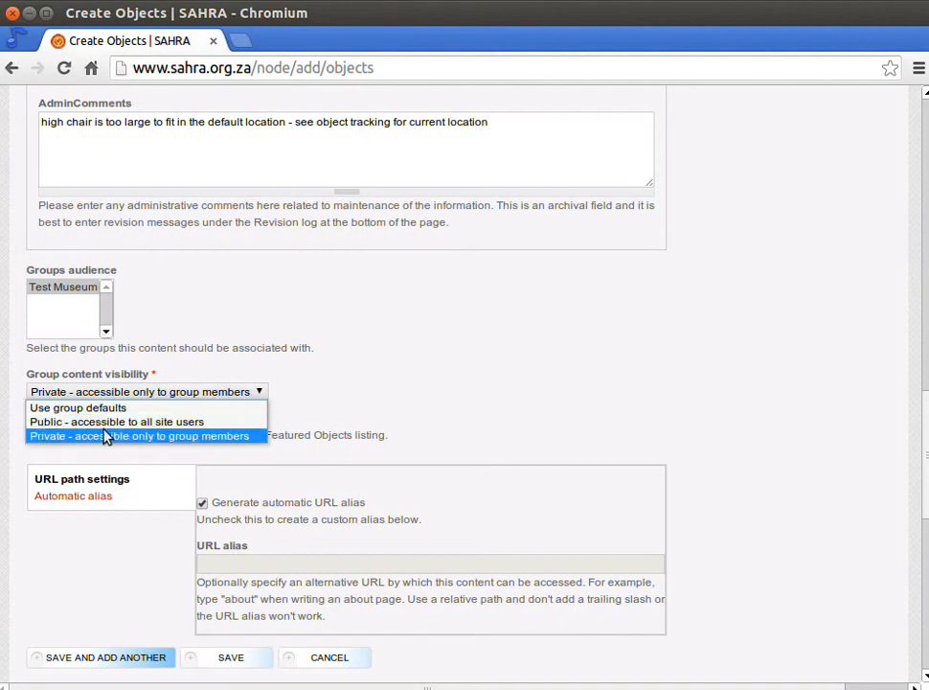
click(115, 422)
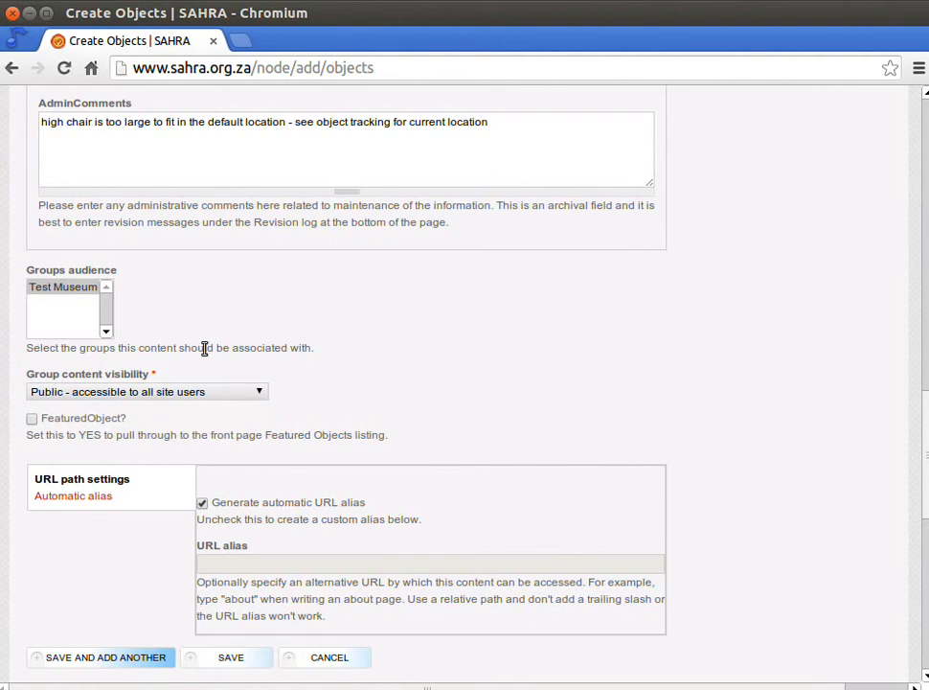
mouse_move(104, 400)
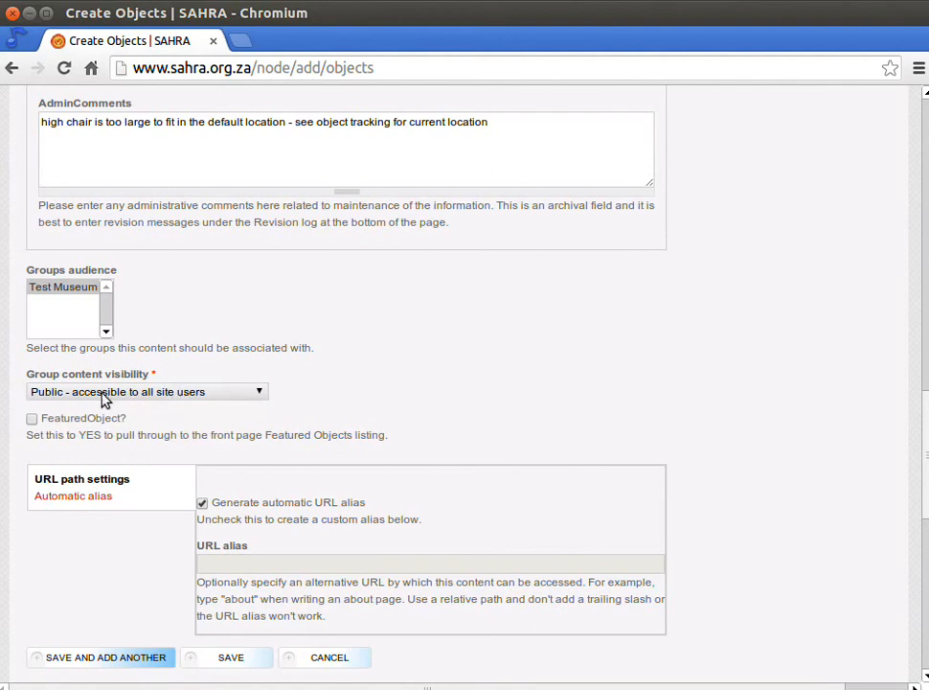
mouse_move(132, 348)
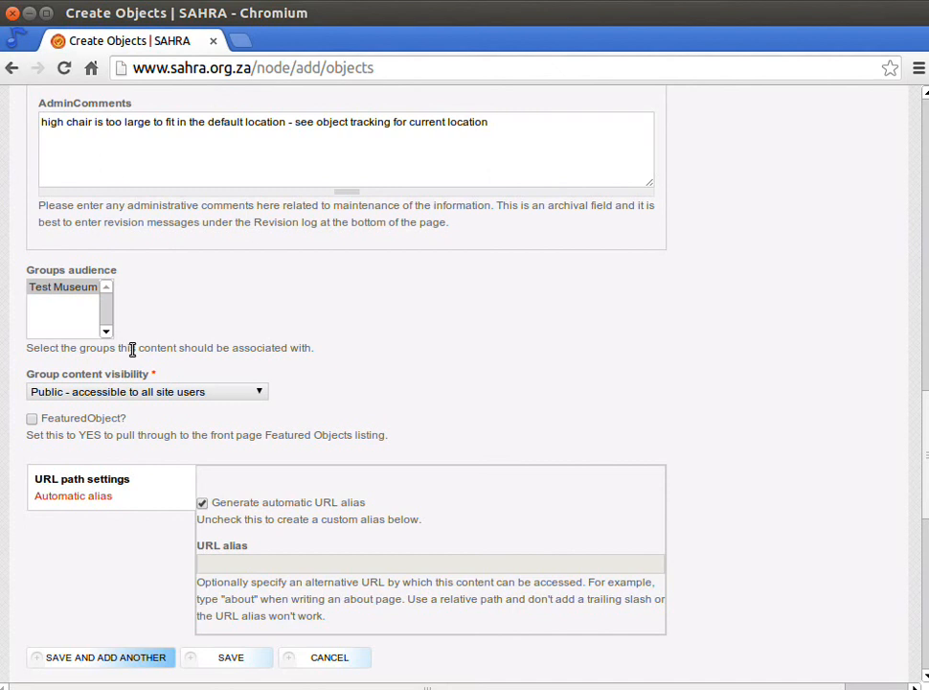
mouse_move(429, 222)
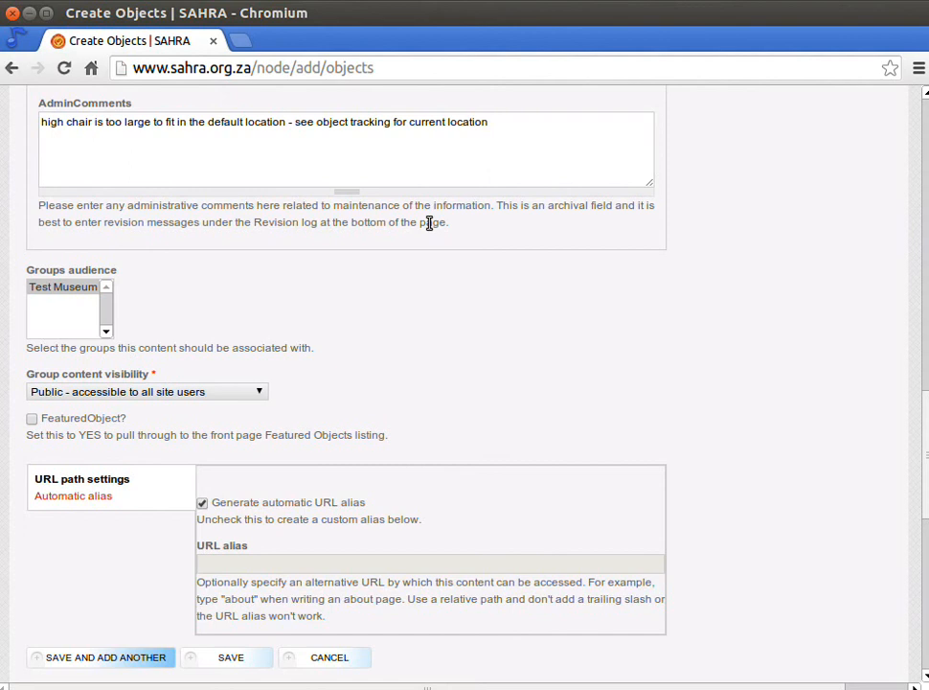
mouse_move(429, 222)
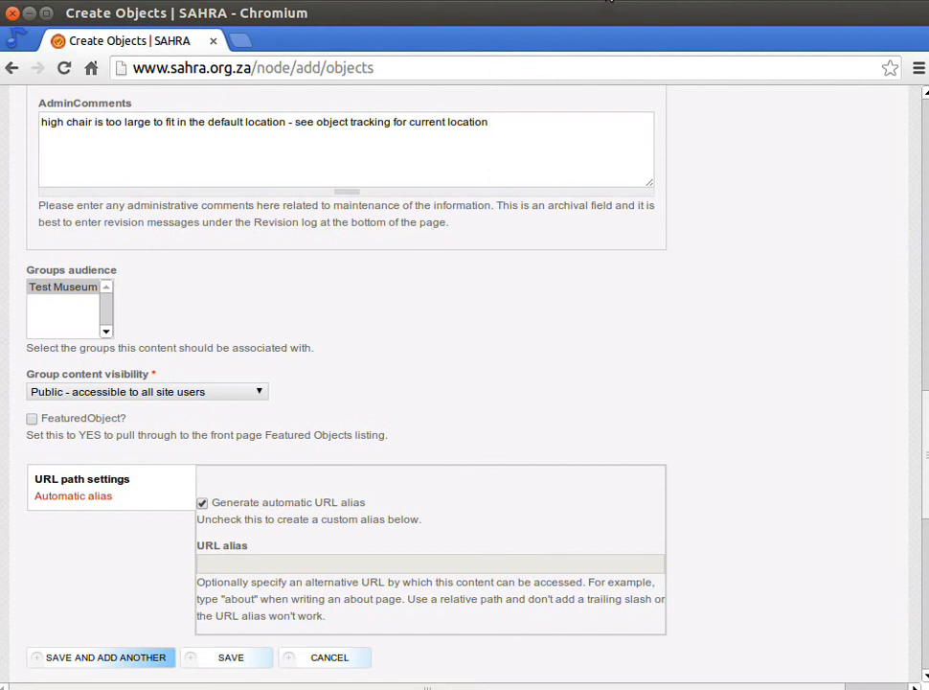